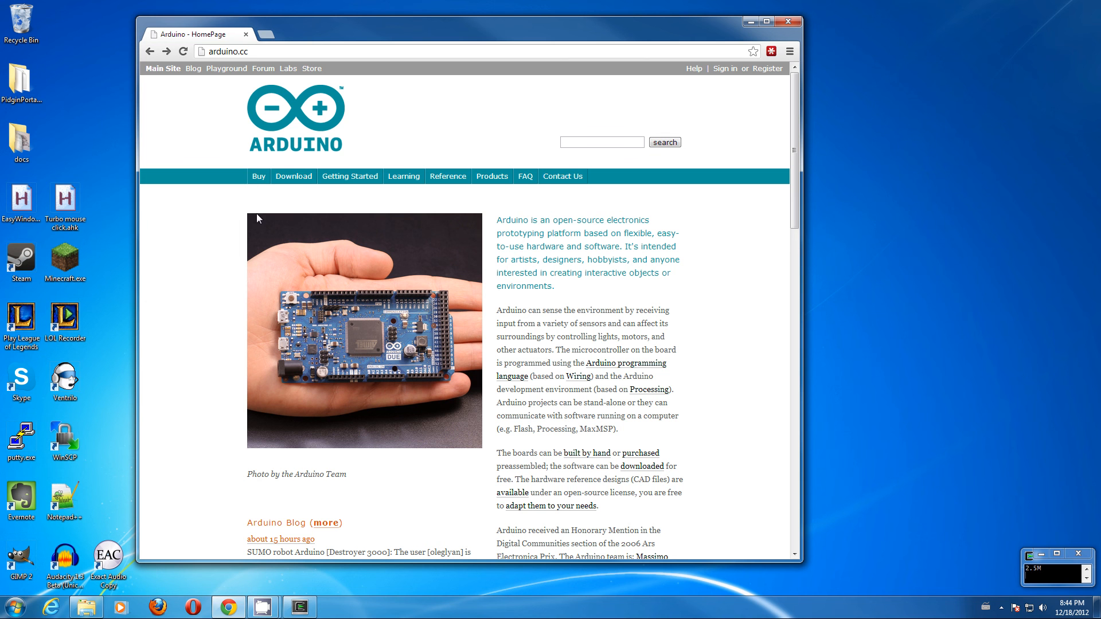
pyautogui.moveTo(294, 176)
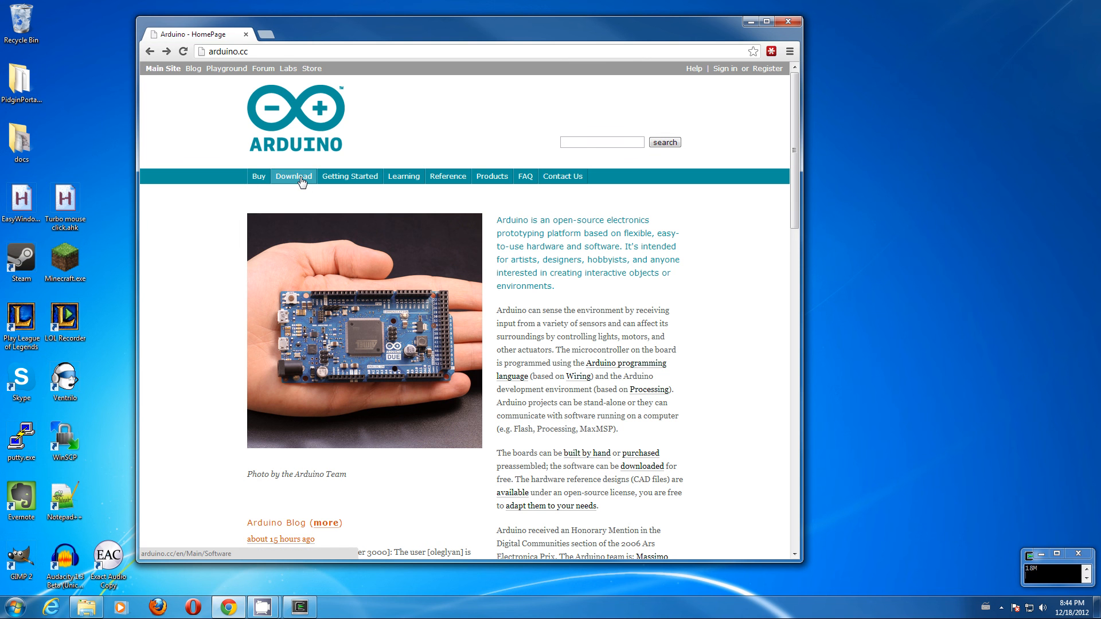
# Open the arduino.cc software download page and the arduino-1.0.2 folder in Explorer.
pyautogui.click(294, 176)
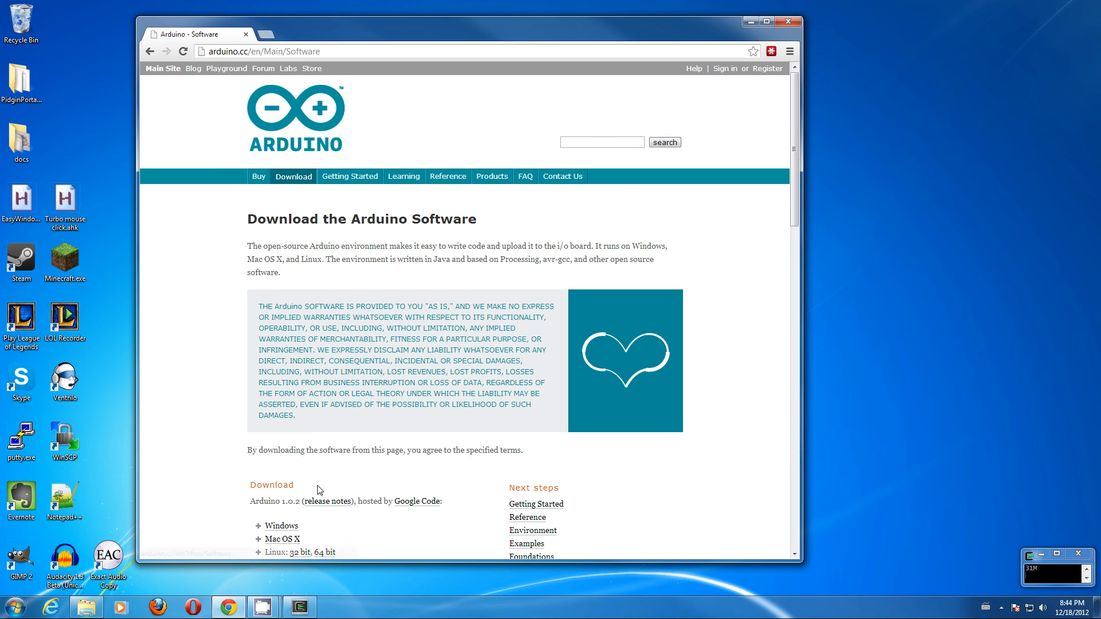
pyautogui.moveTo(322, 65)
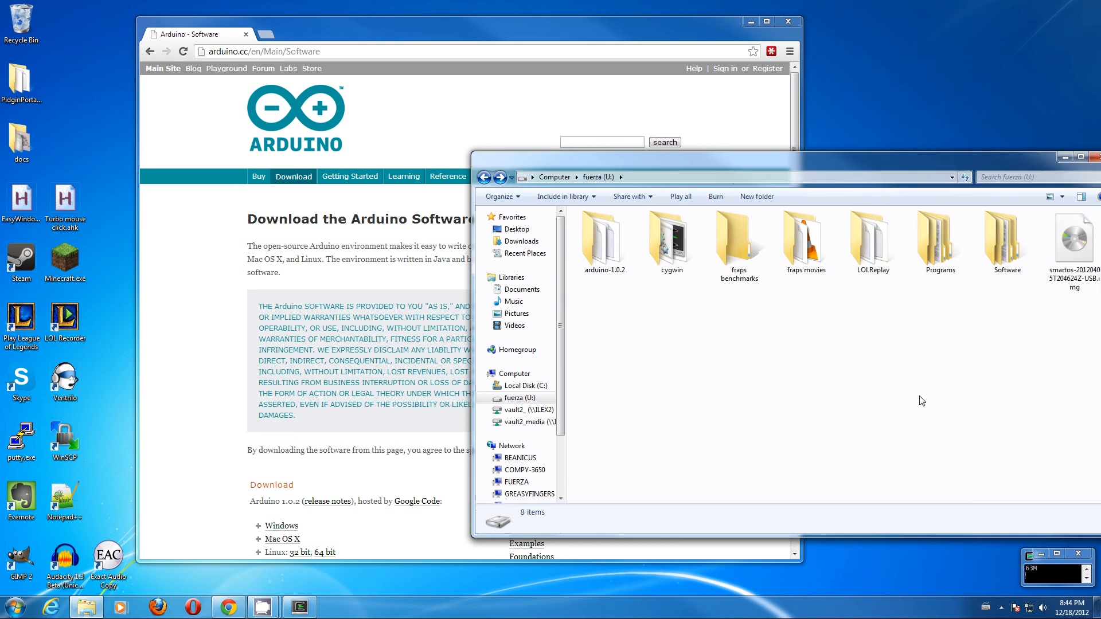
pyautogui.doubleClick(602, 230)
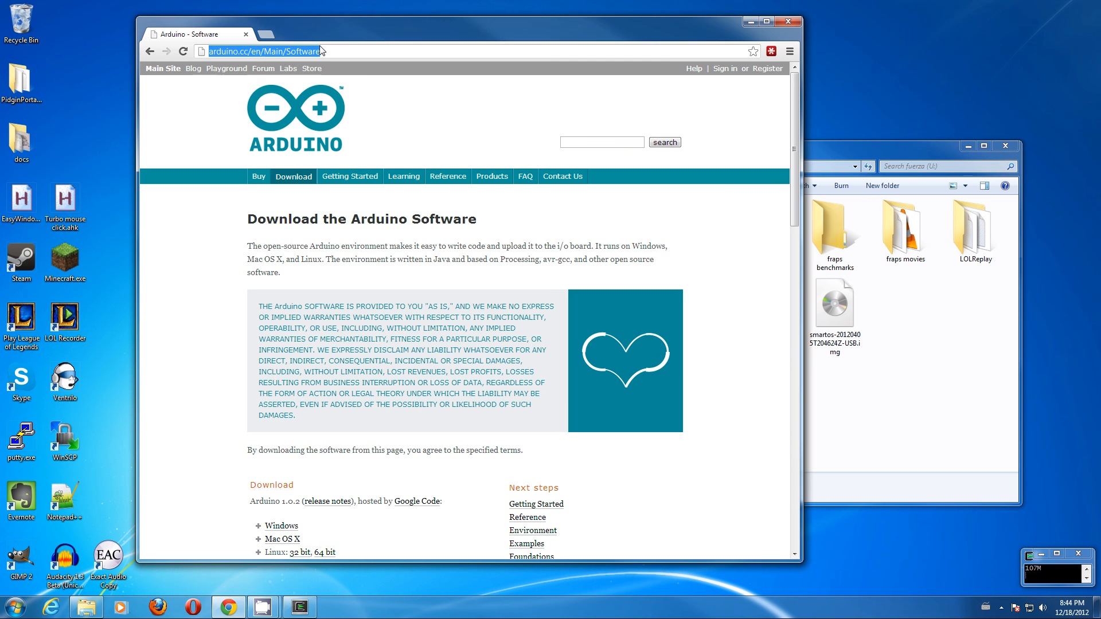
# Go to github.com, open the hexbright repository and download it as a ZIP archive.
pyautogui.write('github.com')
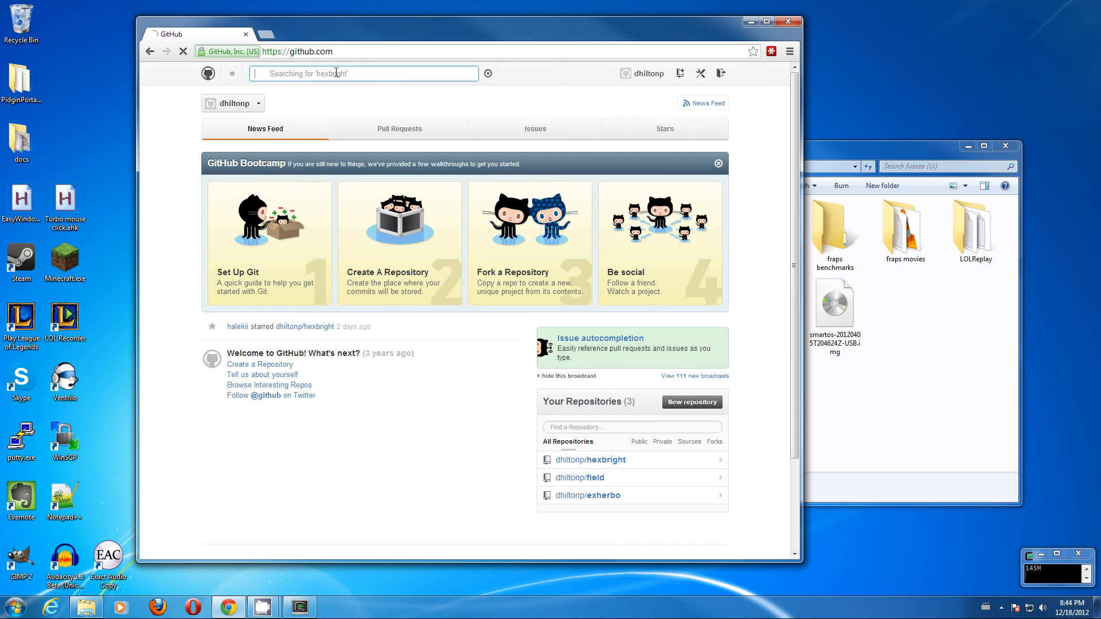
pyautogui.click(589, 460)
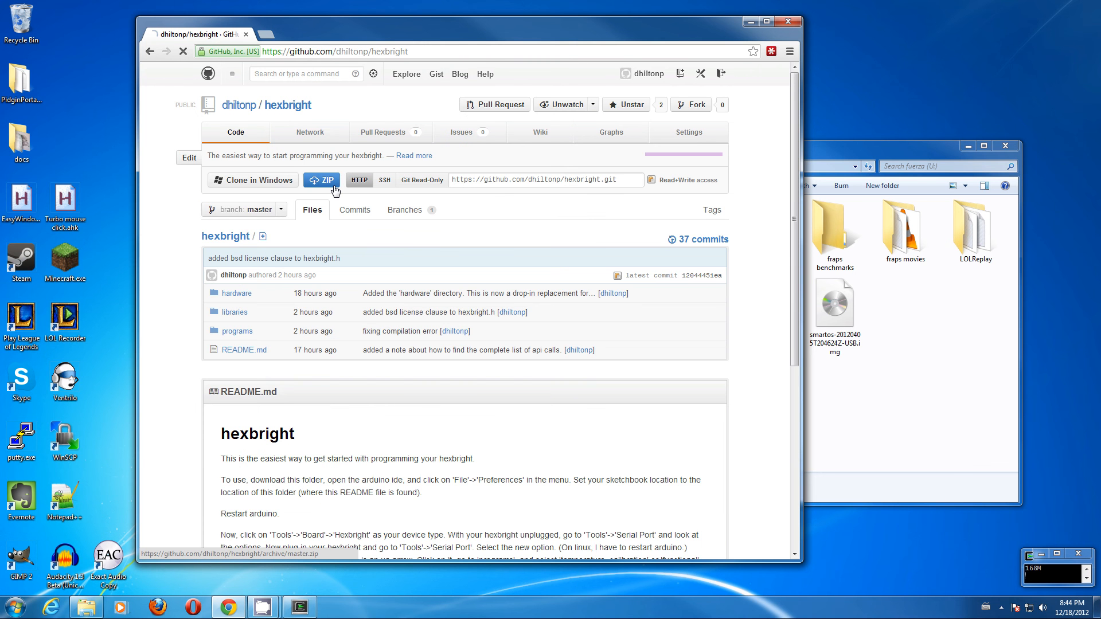
pyautogui.click(321, 180)
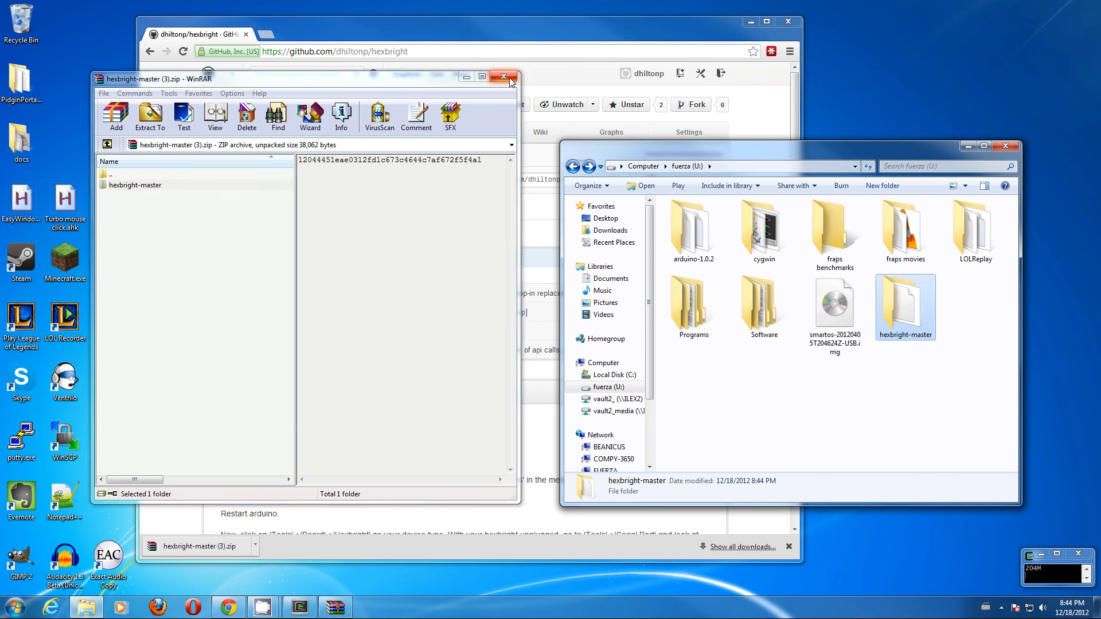
# Close WinRAR, launch Arduino, and set the sketchbook location to U:\hexbright-master in Preferences.
pyautogui.click(504, 75)
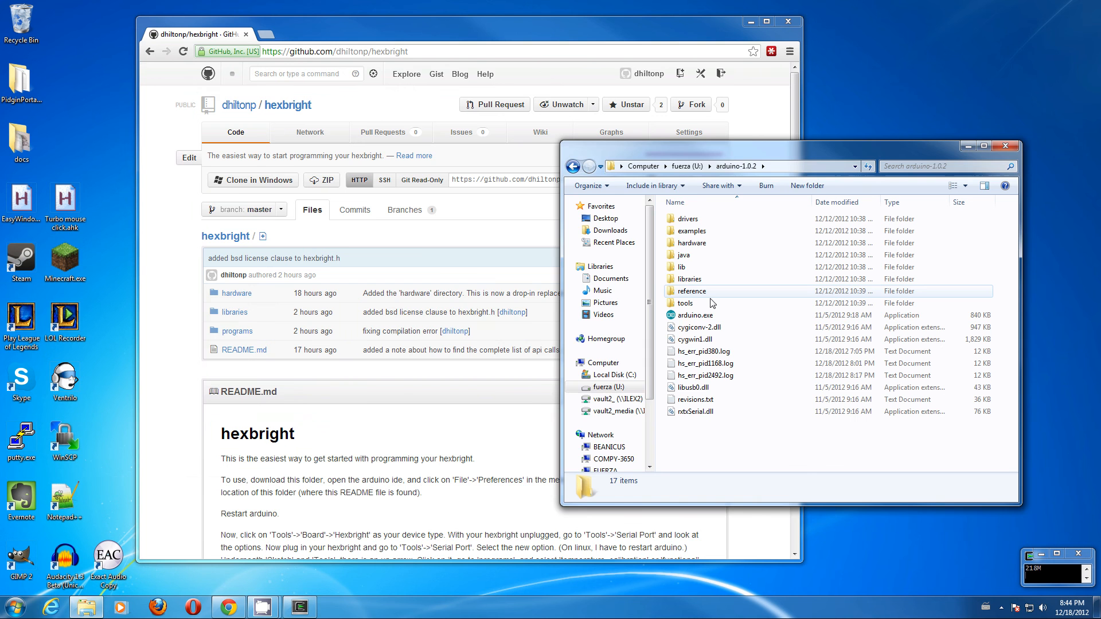
pyautogui.doubleClick(694, 316)
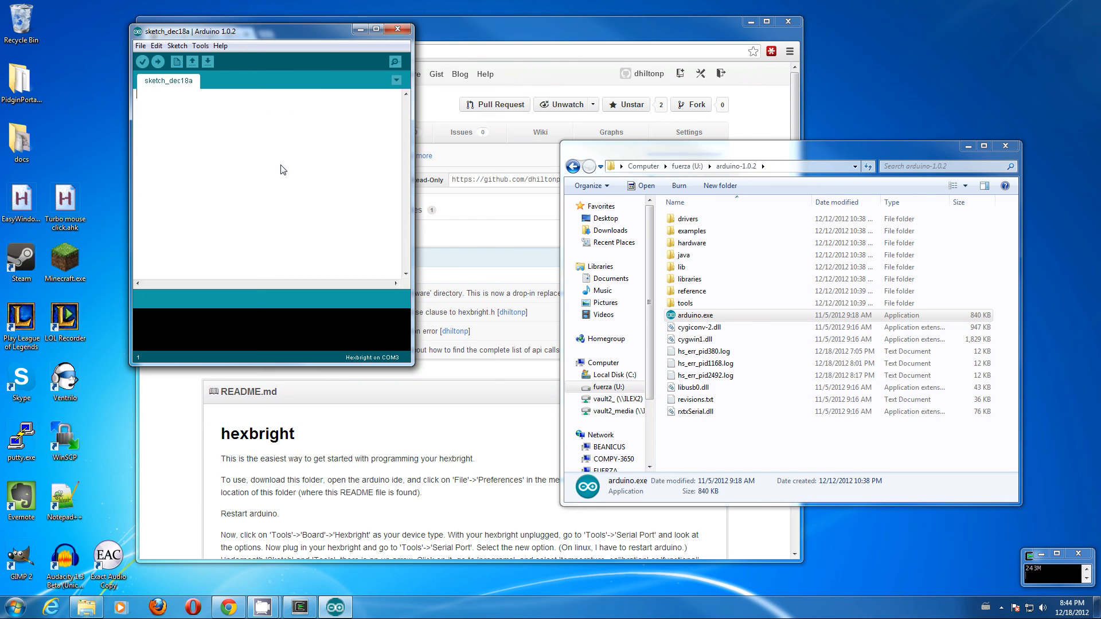
pyautogui.click(140, 46)
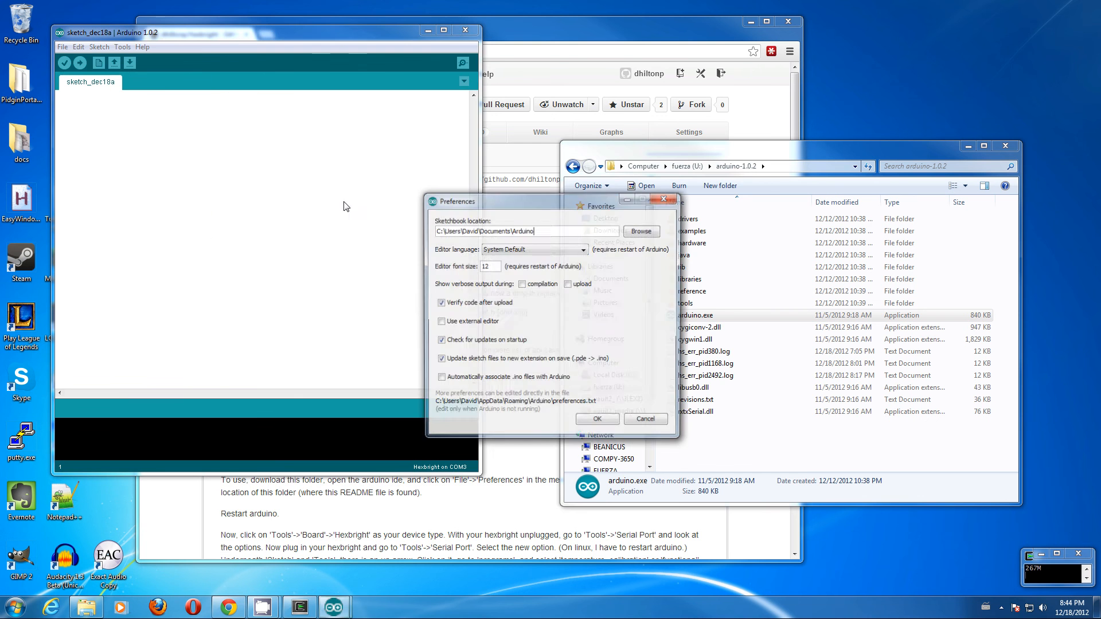
pyautogui.click(640, 232)
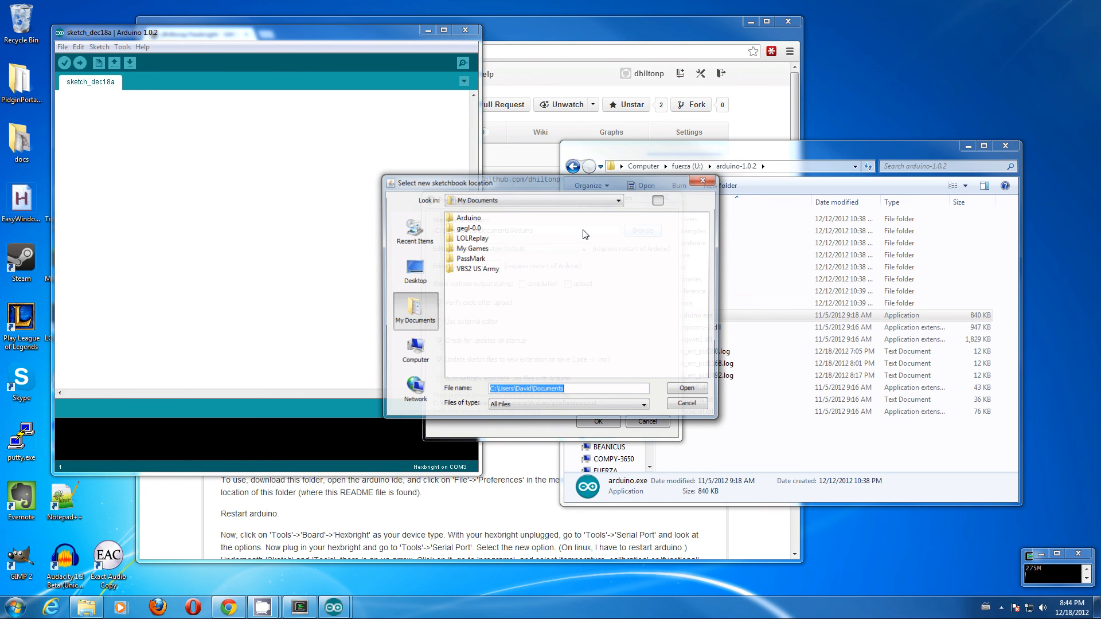
pyautogui.click(413, 349)
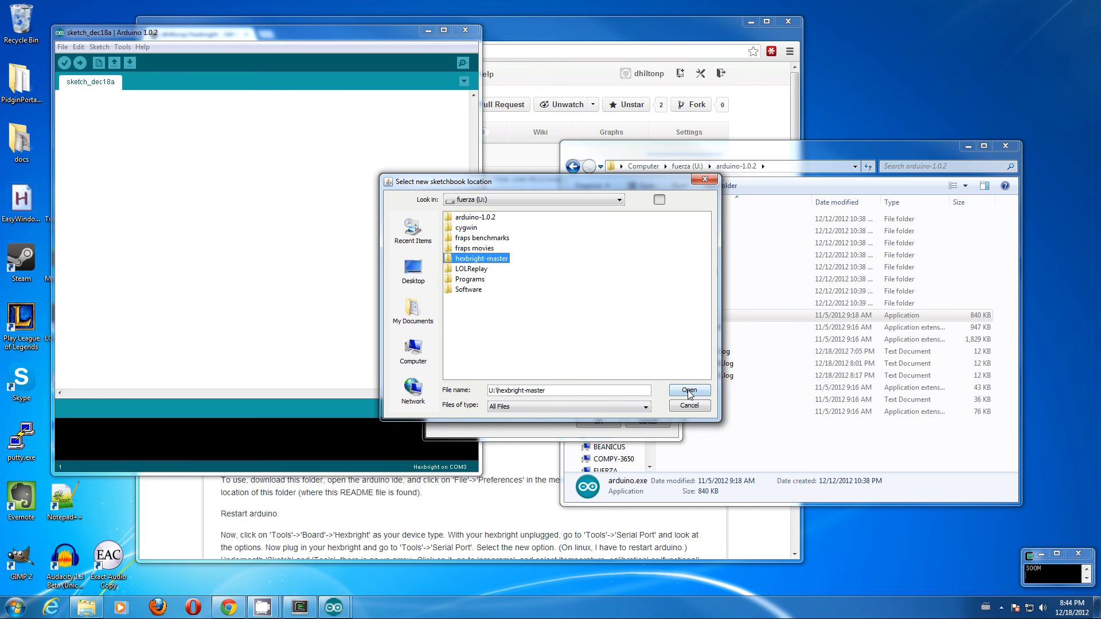
pyautogui.click(688, 391)
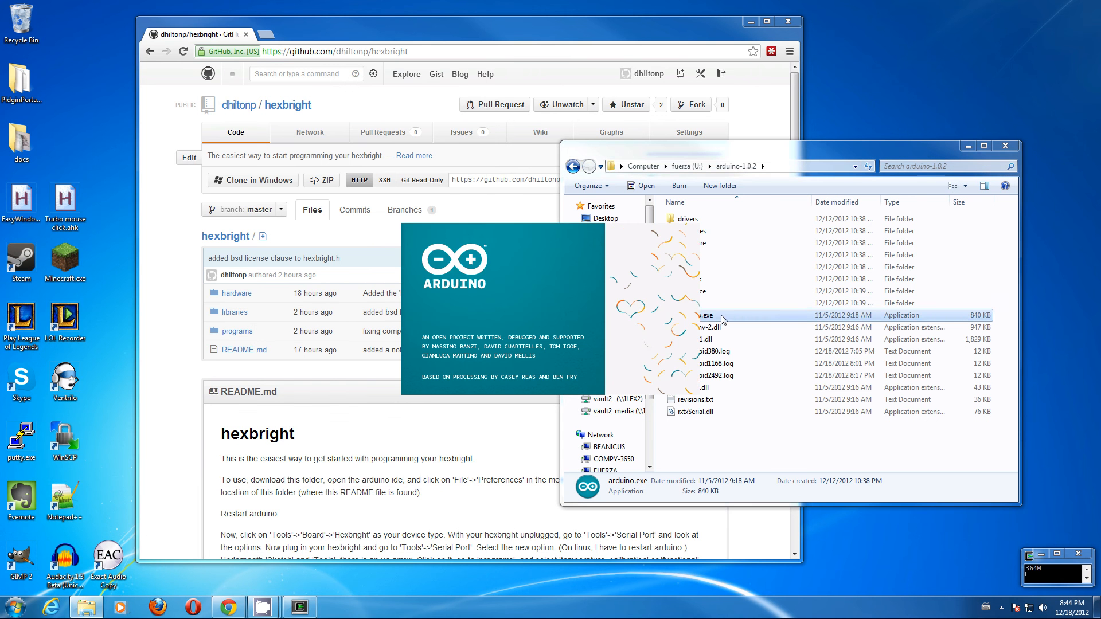
# Browse into hexbright-master\libraries\hexbright and bring up the action menu for hexbright.h.
pyautogui.doubleClick(706, 315)
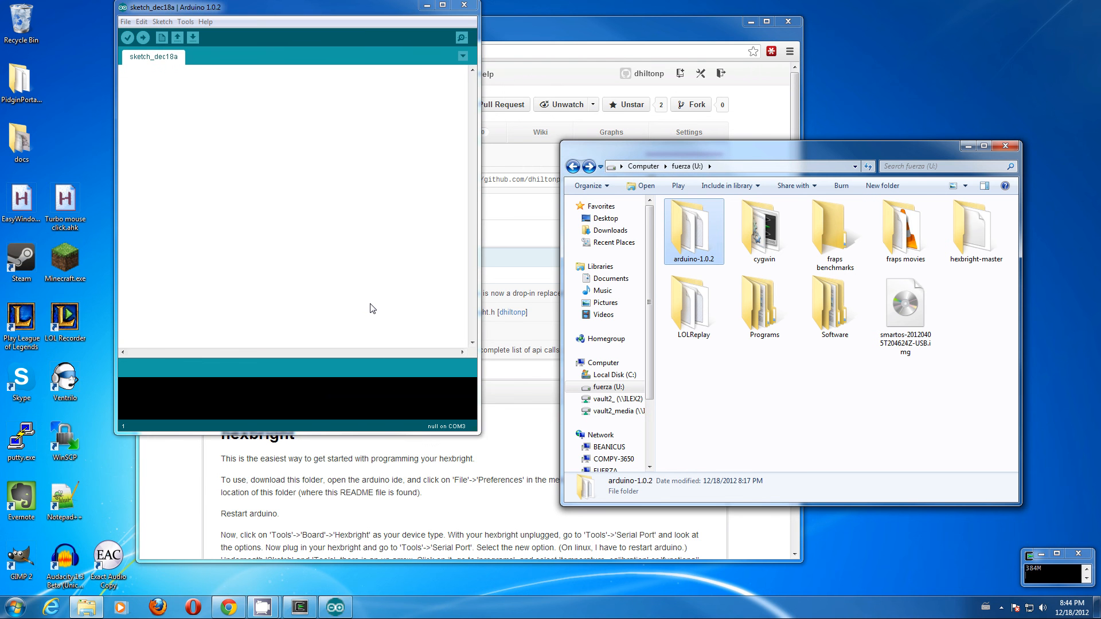
pyautogui.doubleClick(975, 228)
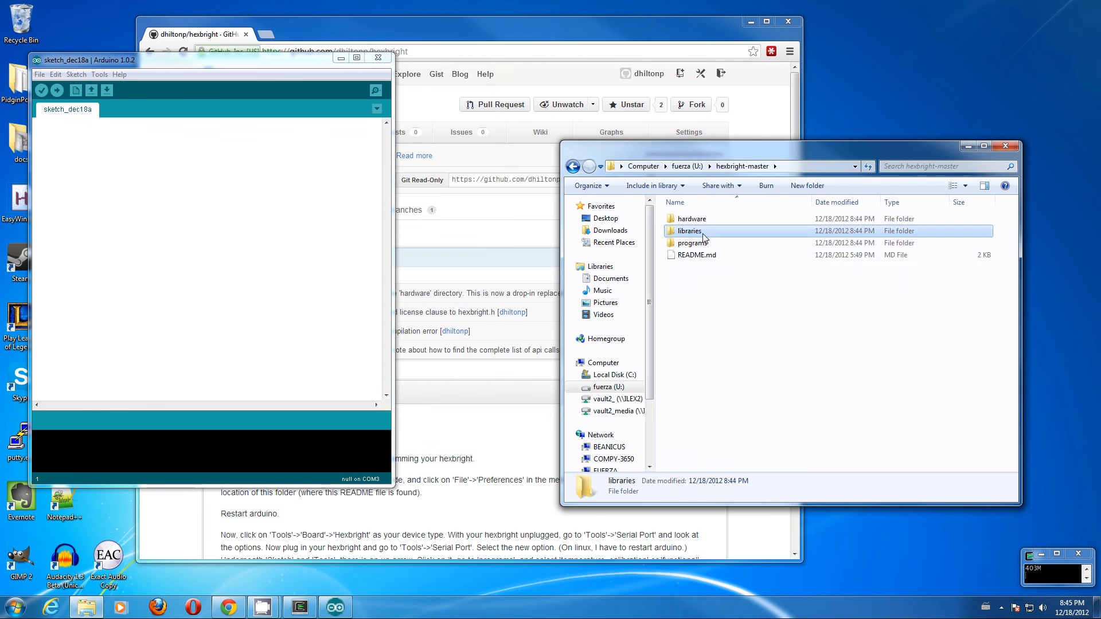
pyautogui.rightClick(695, 230)
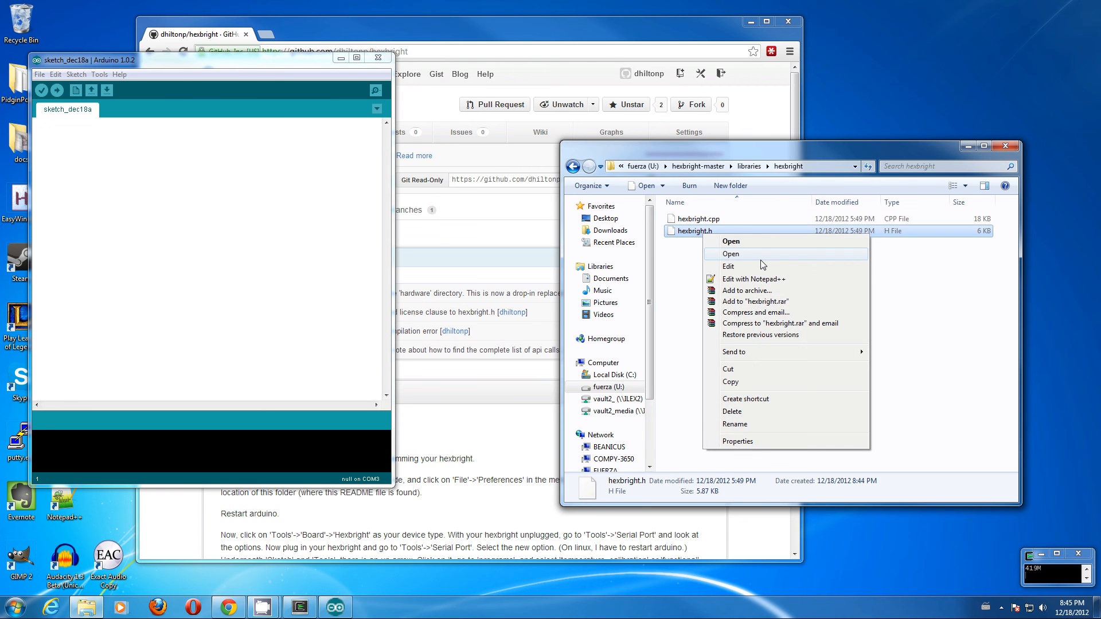
# Open hexbright.h in Notepad++ and scroll to the init_hardware and update declarations.
pyautogui.click(753, 279)
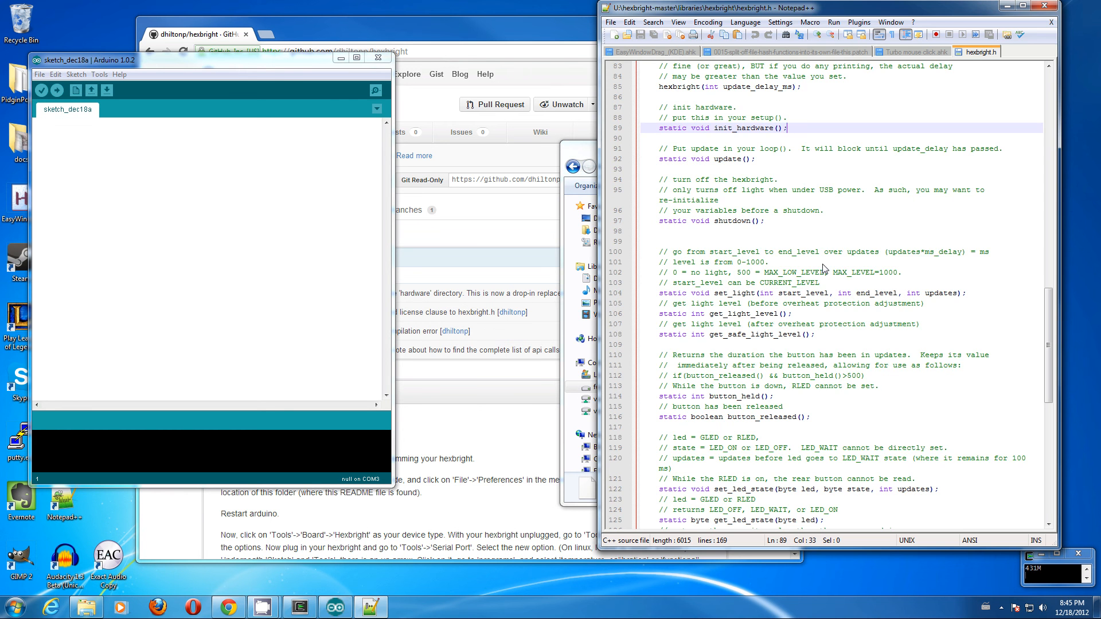
pyautogui.scroll(3)
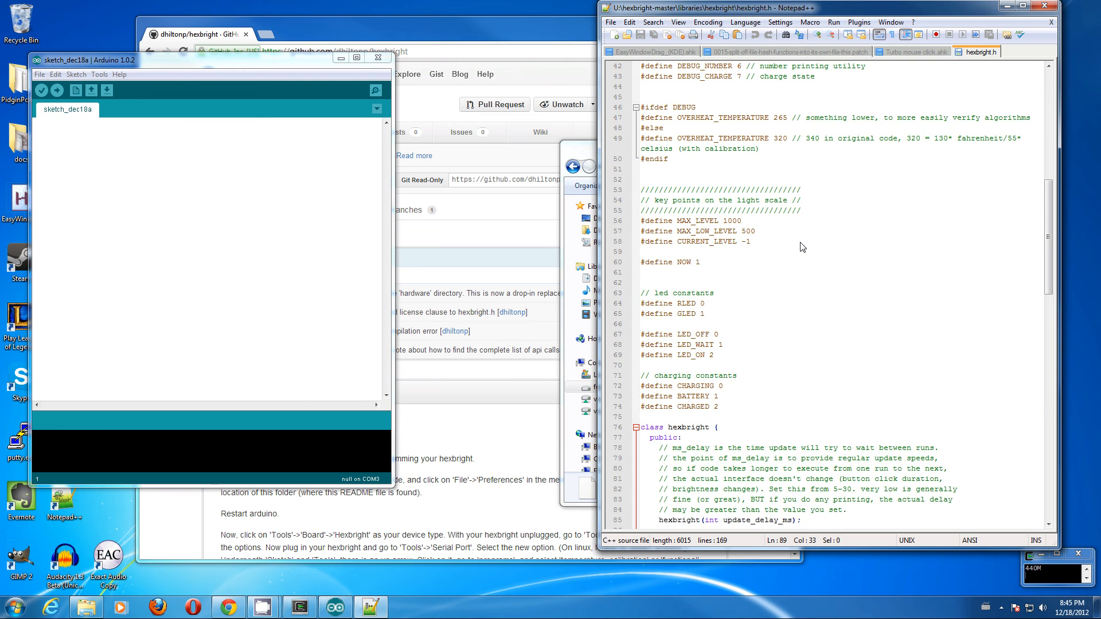
pyautogui.scroll(-3)
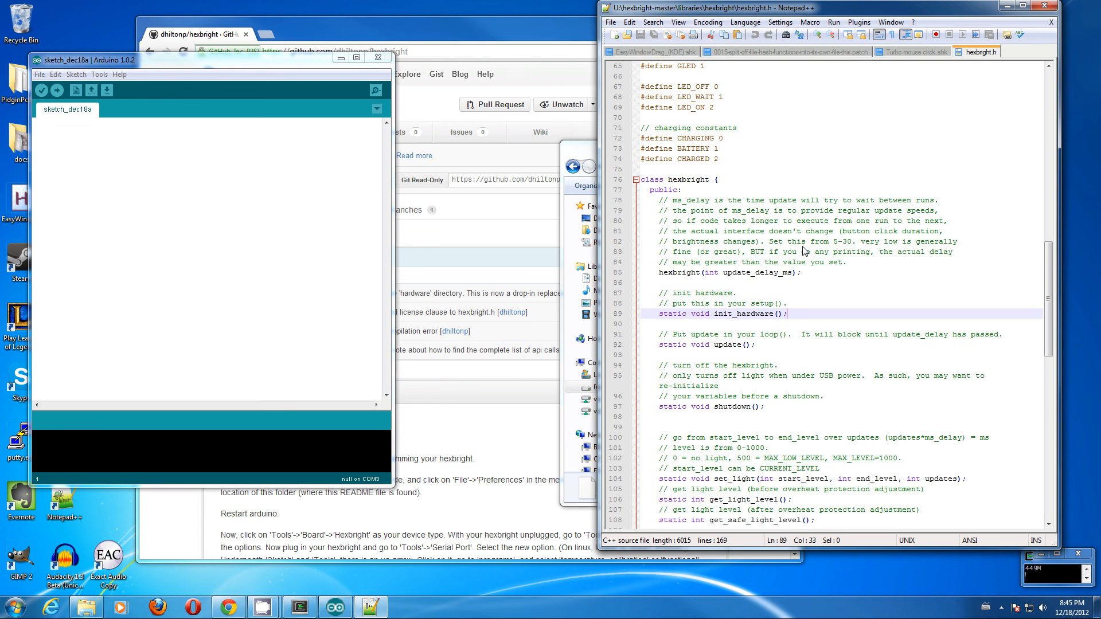
pyautogui.scroll(-3)
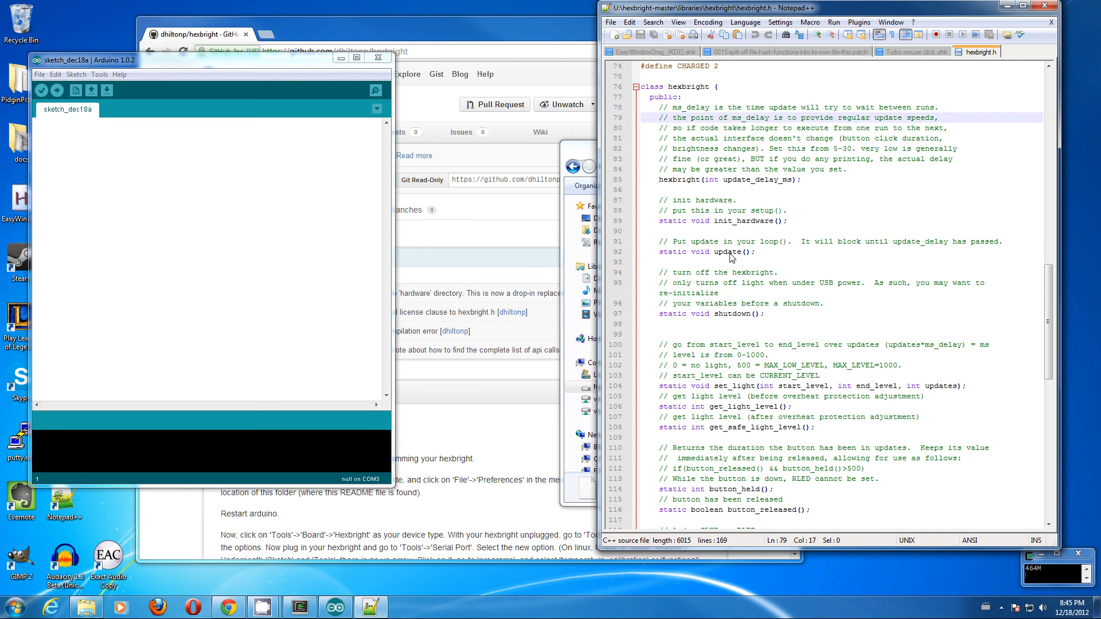
pyautogui.click(730, 252)
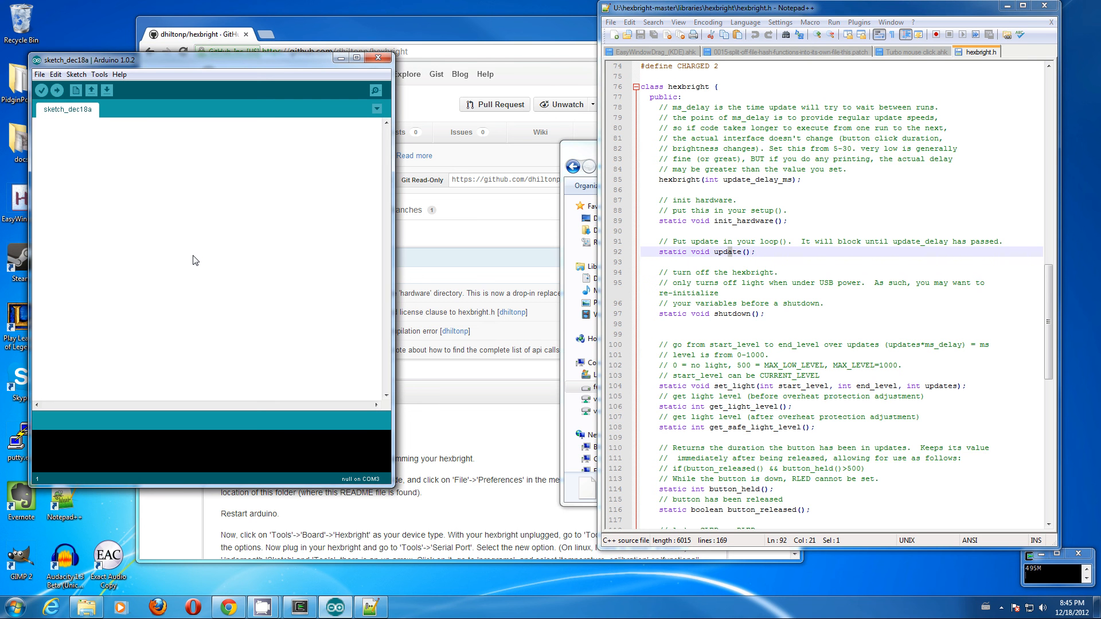
# Import the hexbright library into the sketch and select COM3 as the serial port.
pyautogui.click(55, 74)
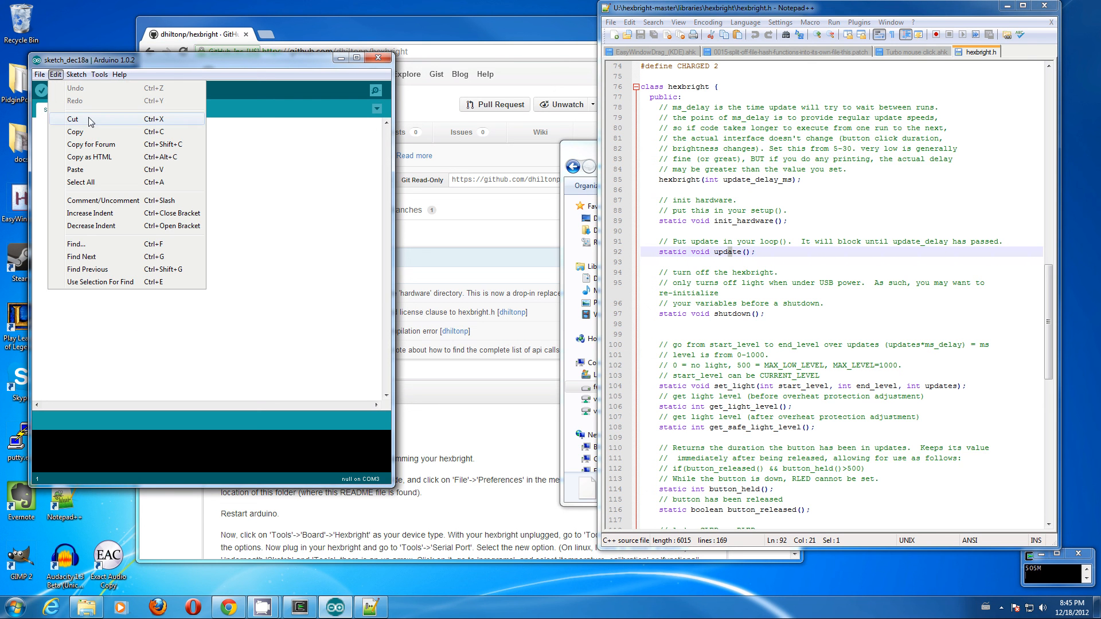
pyautogui.click(76, 74)
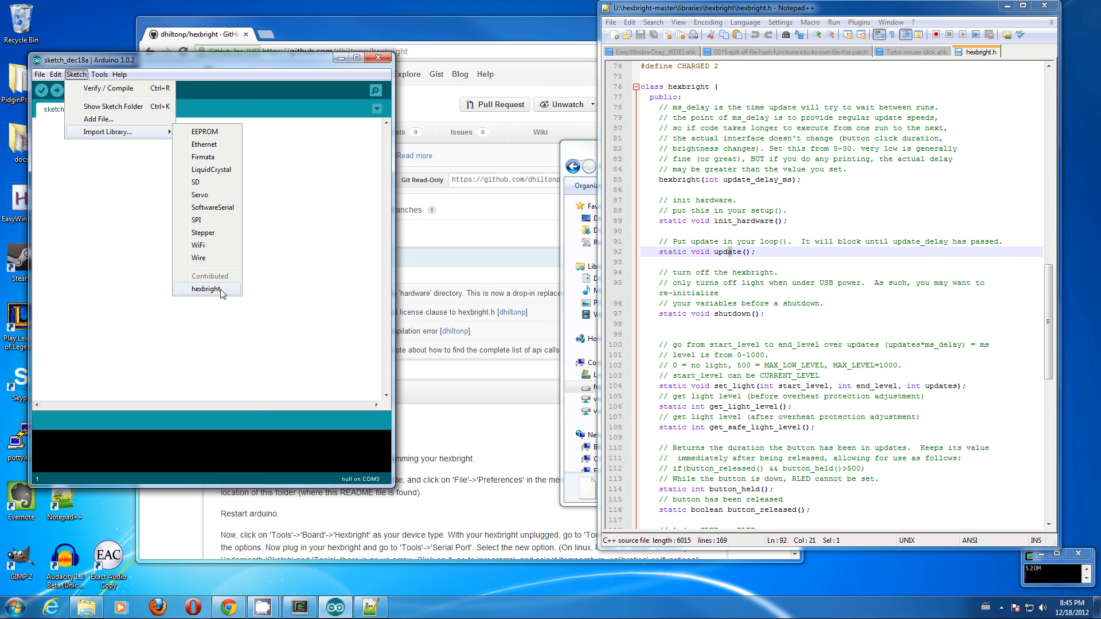
pyautogui.click(206, 289)
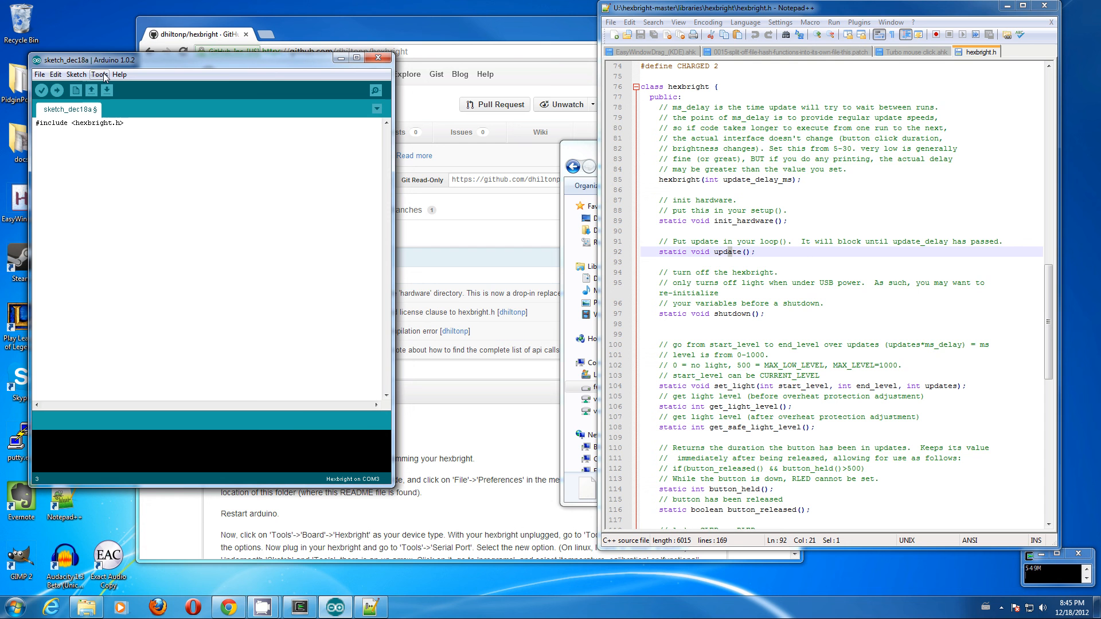
pyautogui.click(99, 75)
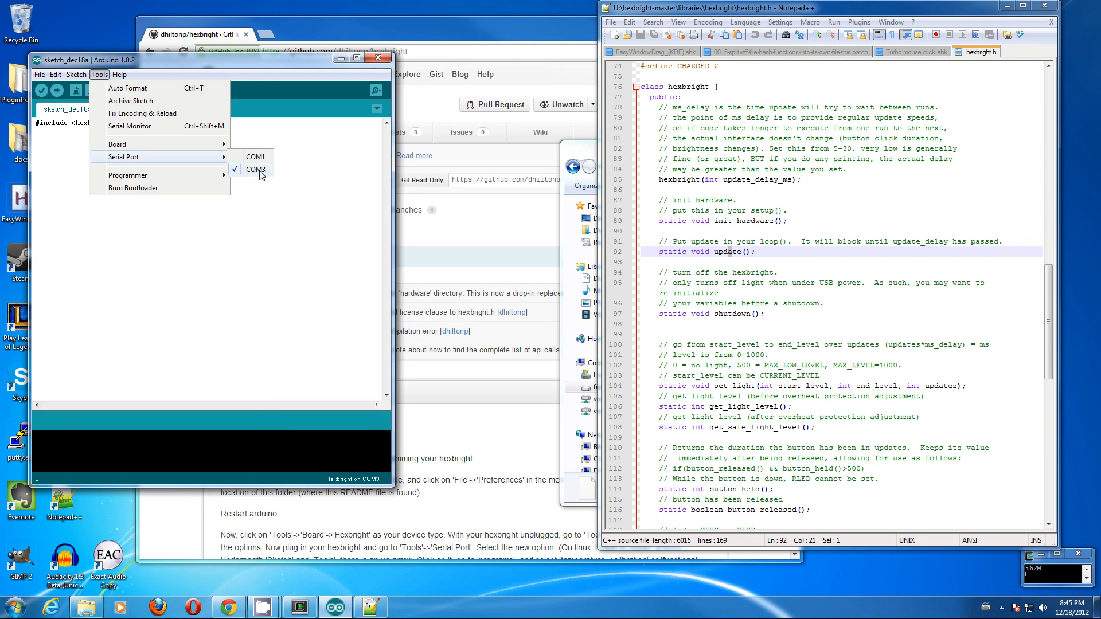
pyautogui.click(254, 169)
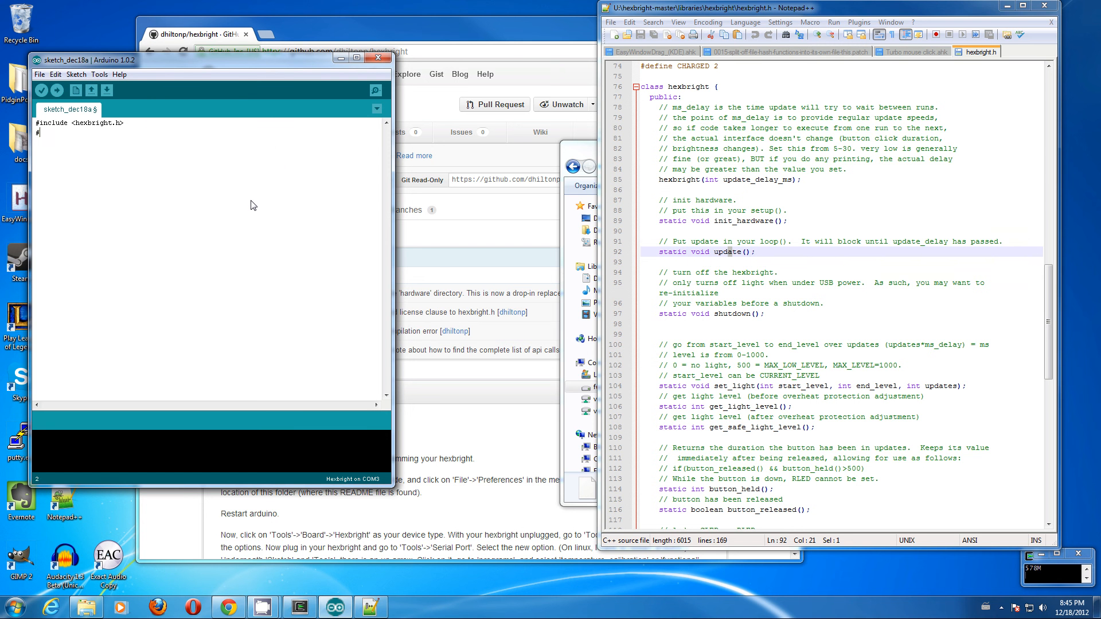
# Type #include <Wire.h>, #define MS 5 and the hexbright hb(5) declaration.
pyautogui.write('#include <Wir')
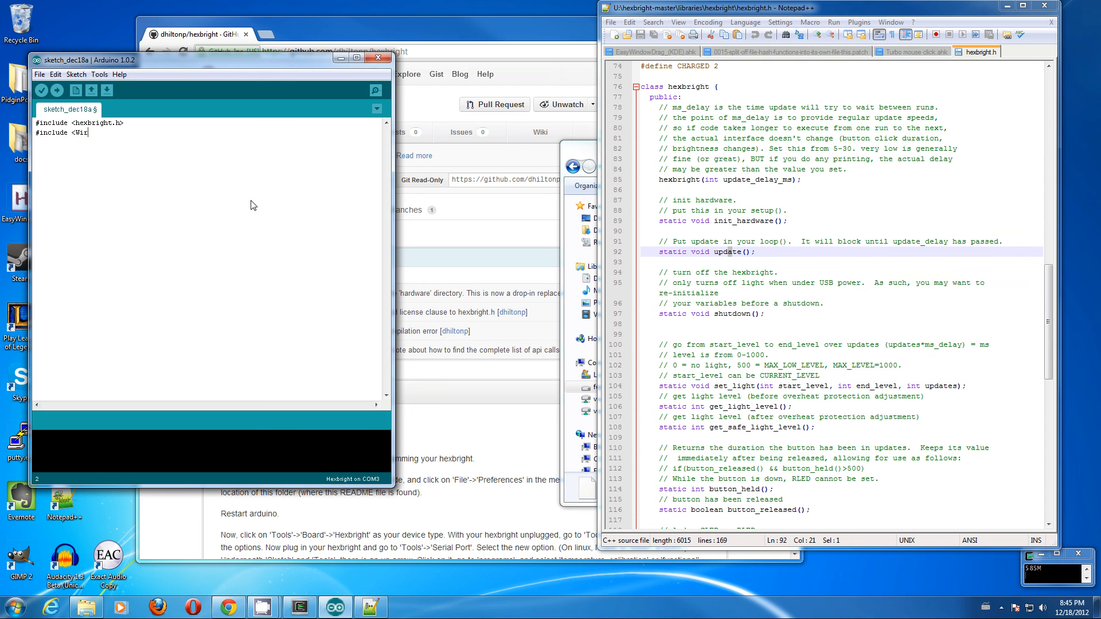
pyautogui.write('e.h>')
pyautogui.click(210, 152)
pyautogui.write('hexbright hb(')
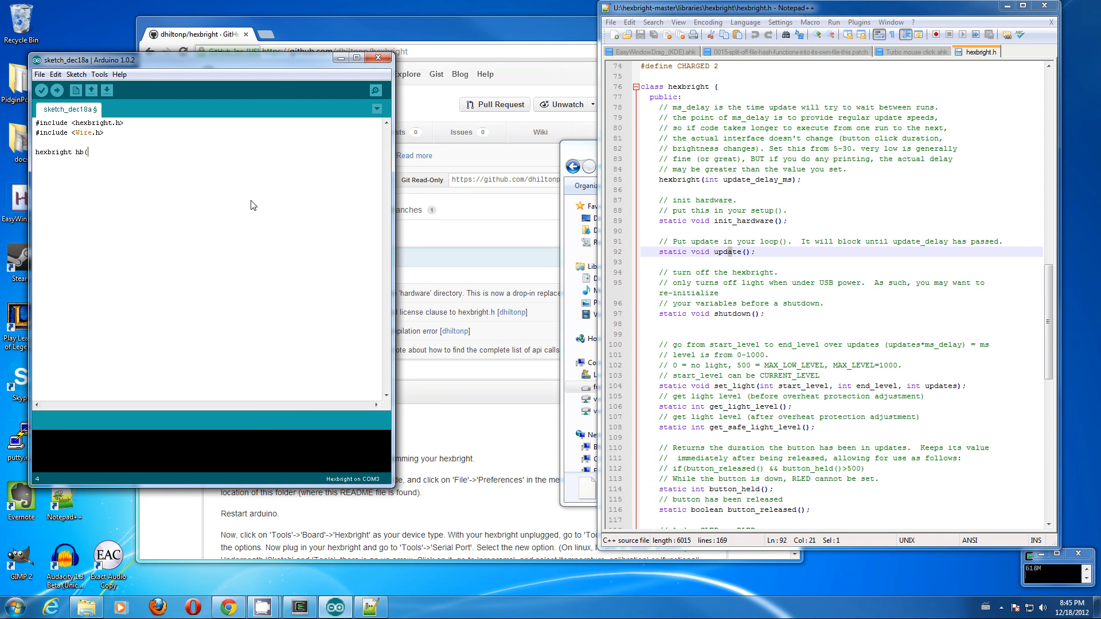
pyautogui.moveTo(174, 169)
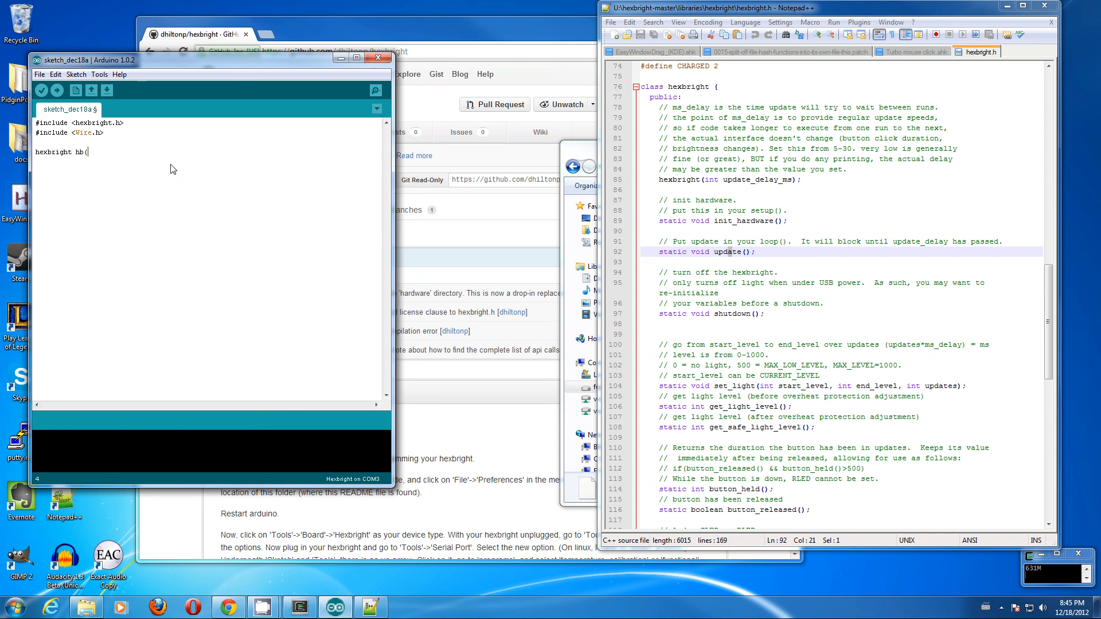
pyautogui.write('#')
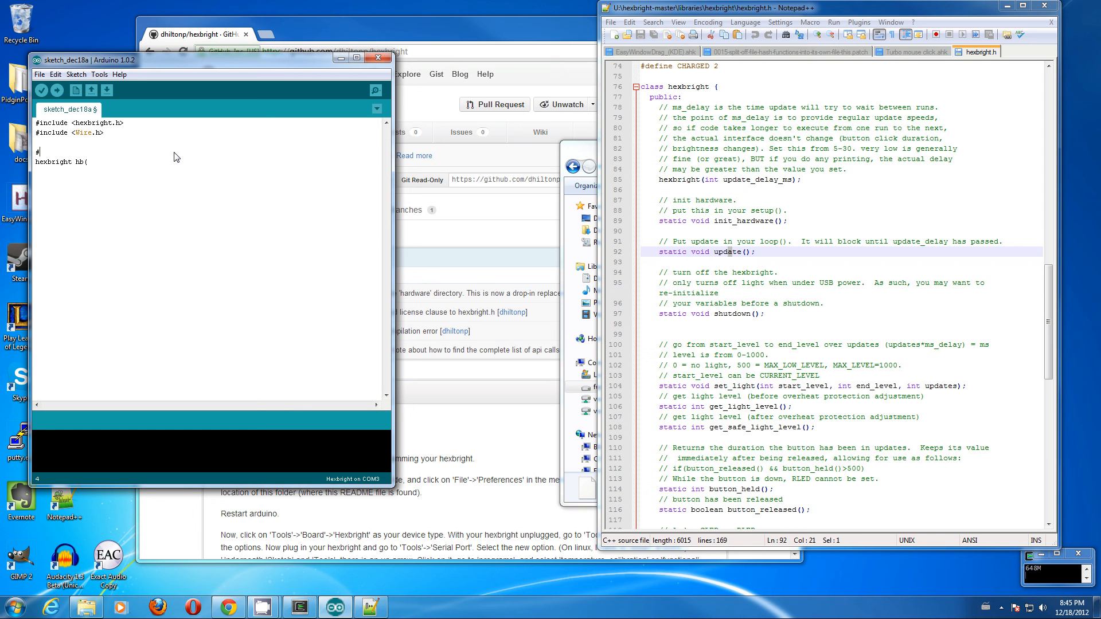
pyautogui.write('define')
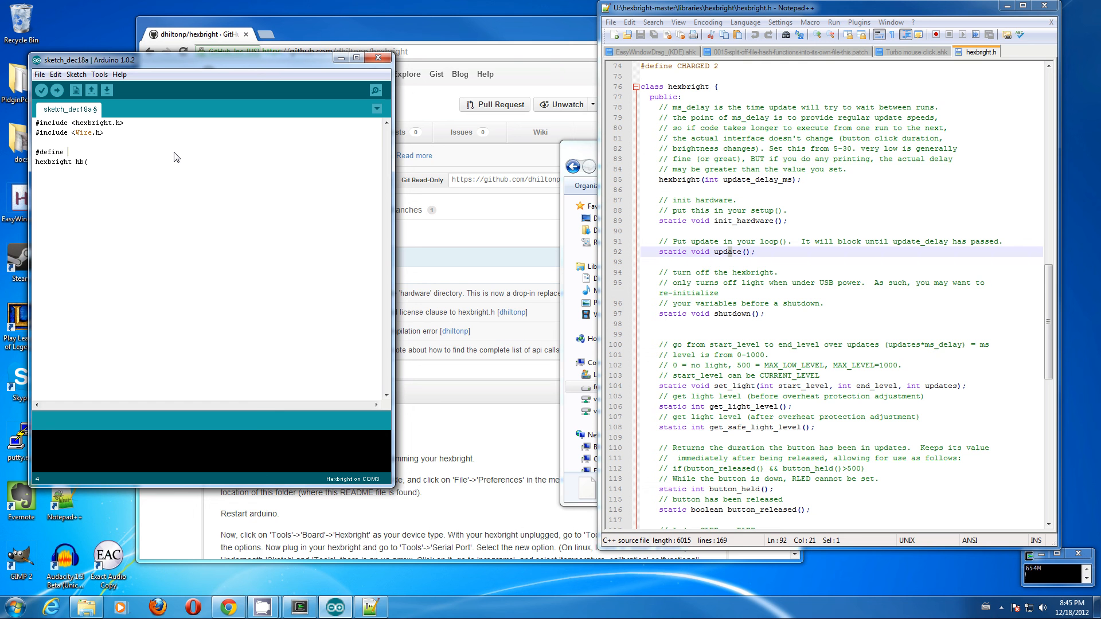
pyautogui.write('MS 5')
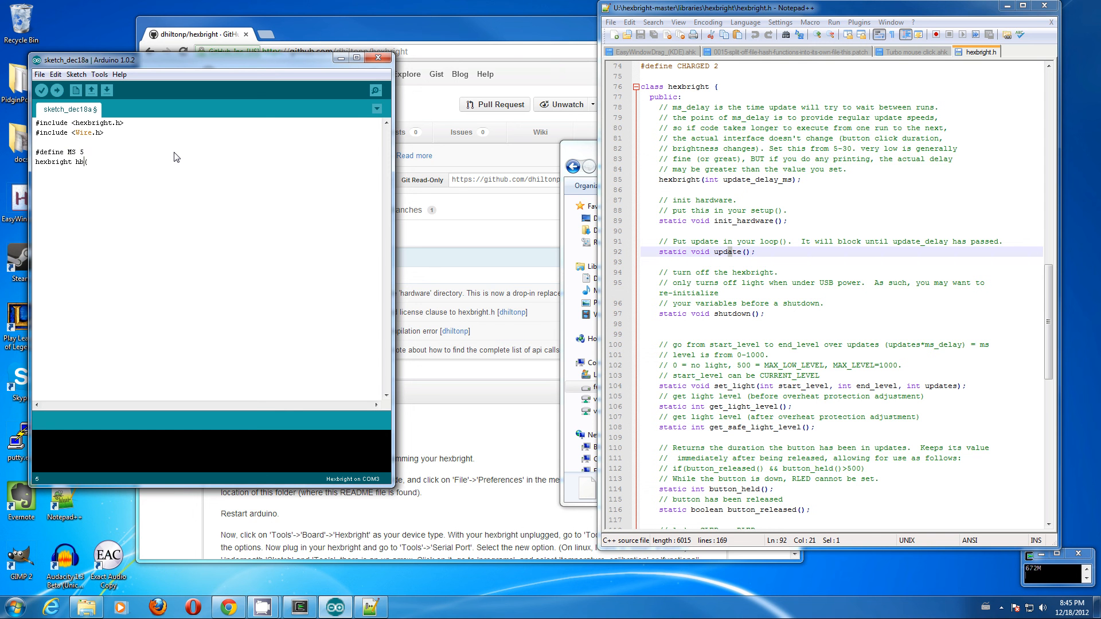
pyautogui.write('5);')
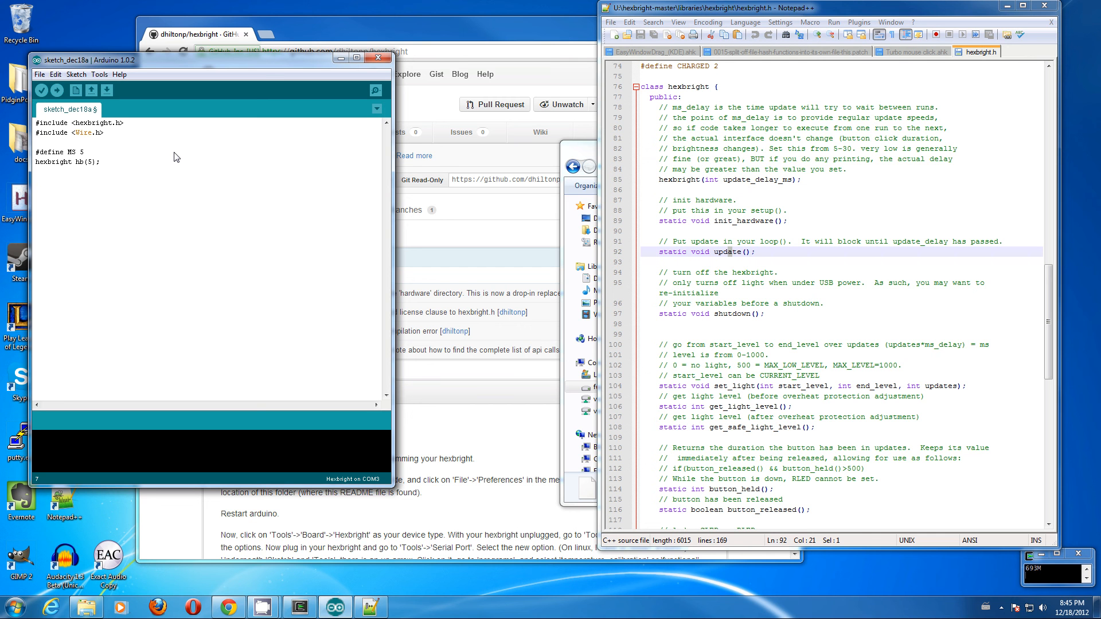
# Write setup() calling hb.init_hardware() and loop() calling hb.update().
pyautogui.write('void setup()')
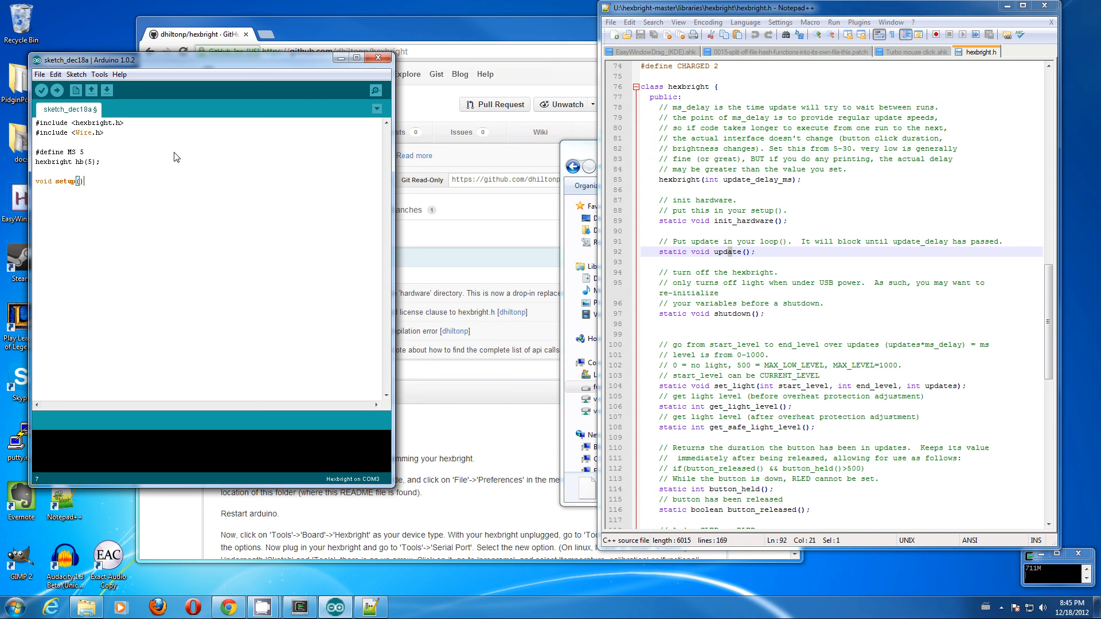
pyautogui.write('{')
pyautogui.write('v')
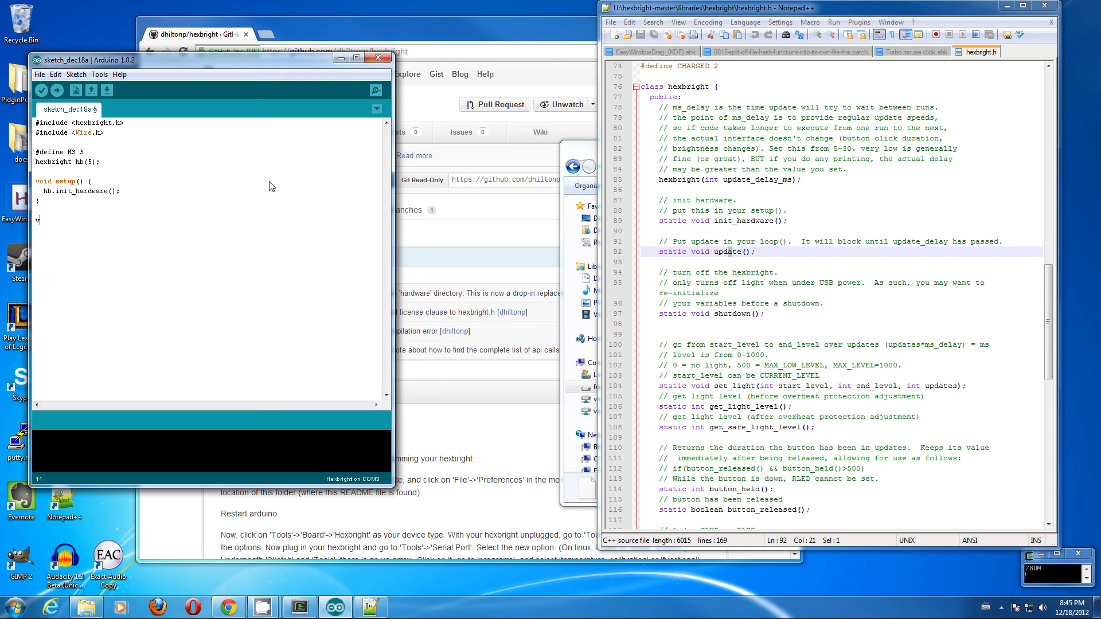
pyautogui.write('oid loop9)')
pyautogui.write('}')
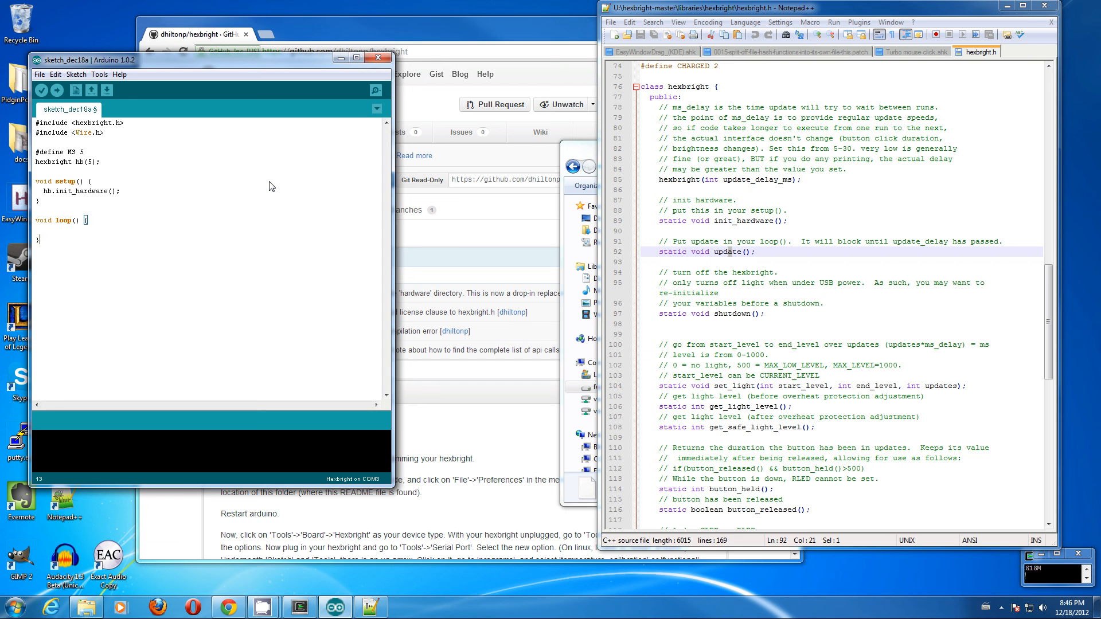
pyautogui.write('hb.')
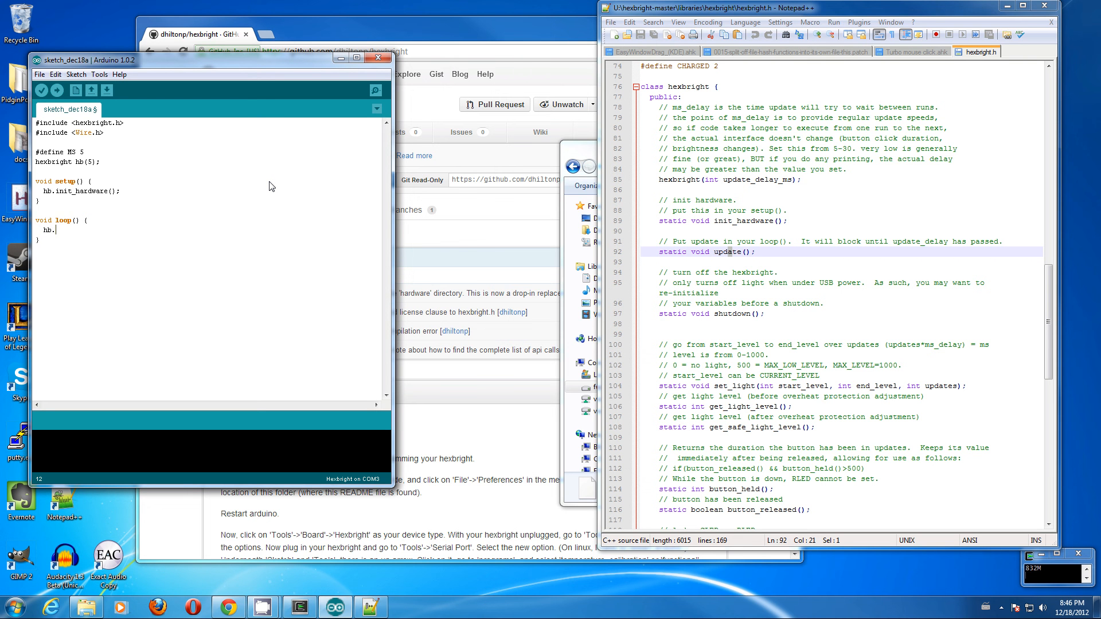
pyautogui.write('update')
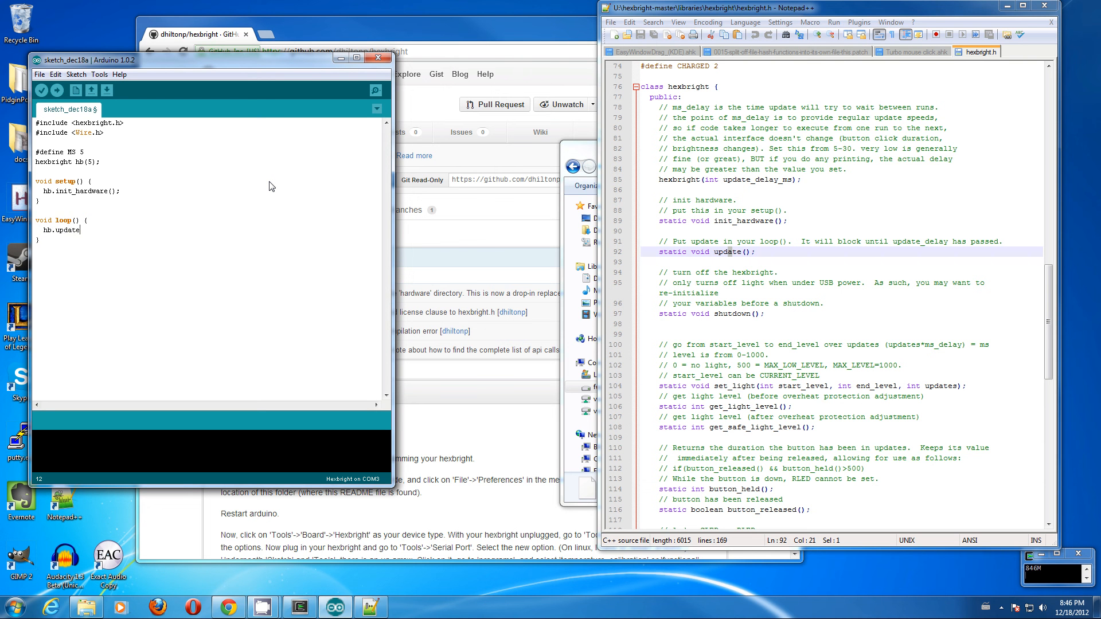
pyautogui.write('();')
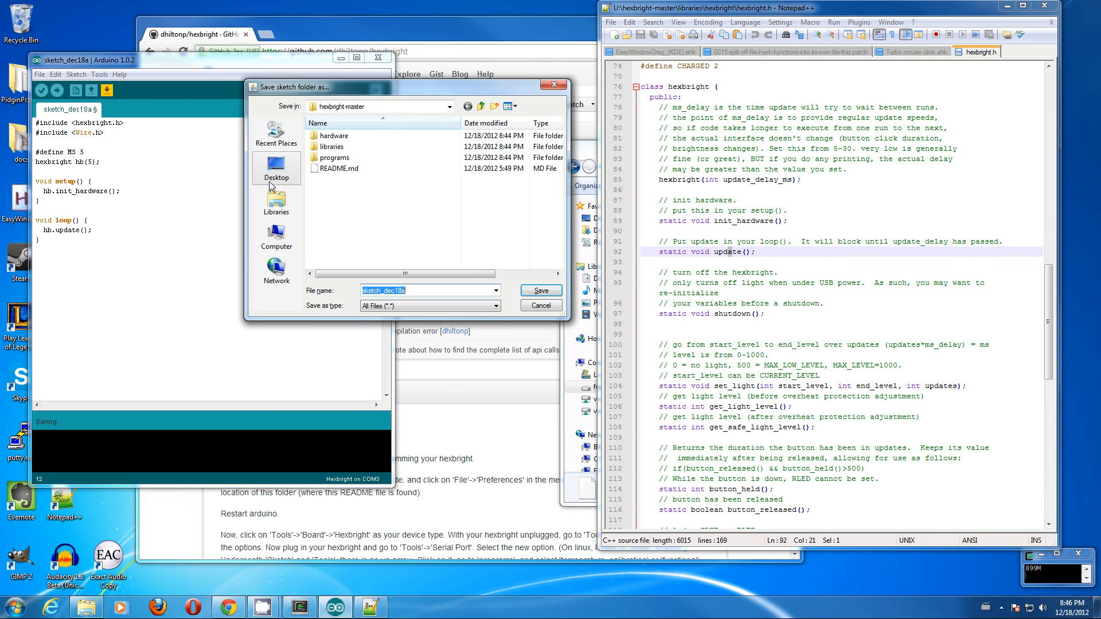
# Save the sketch as 'new' in the programs folder.
pyautogui.doubleClick(335, 158)
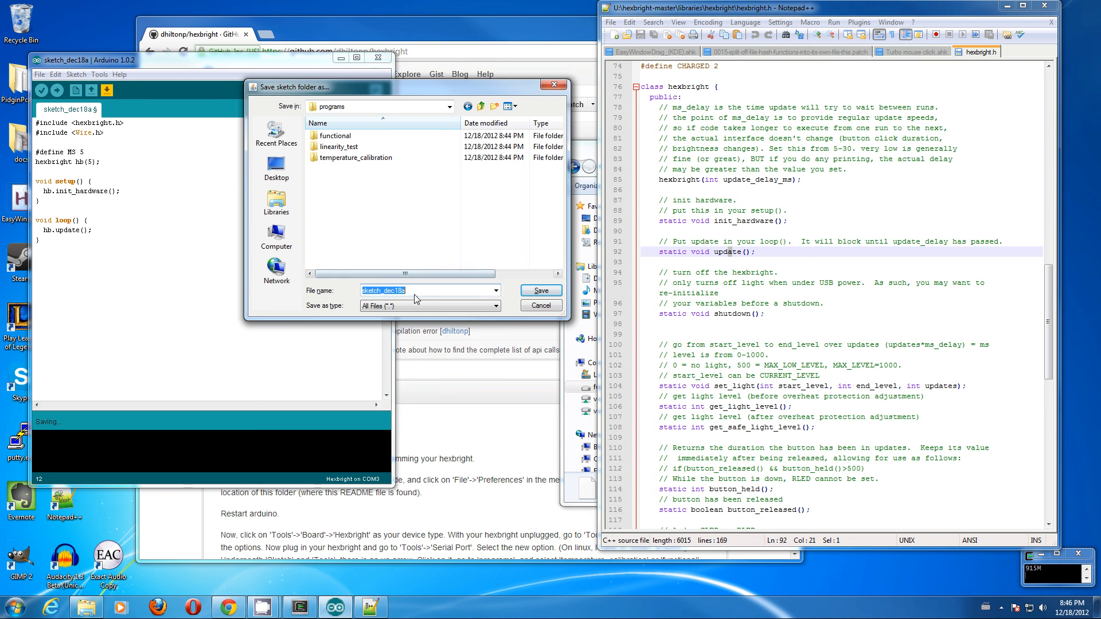
pyautogui.write('n')
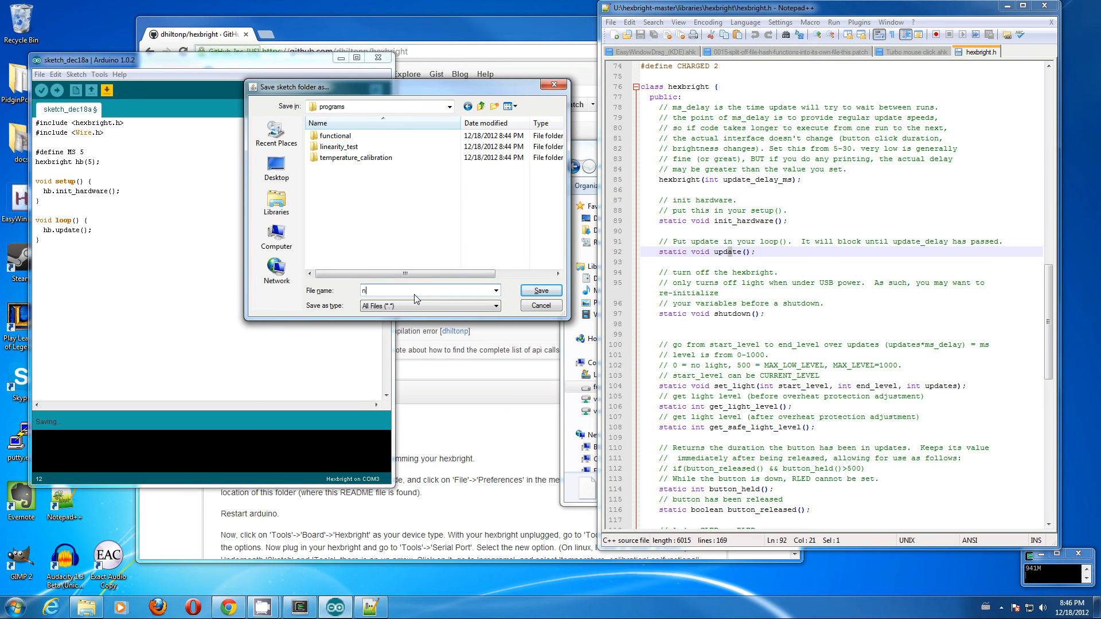
pyautogui.click(540, 290)
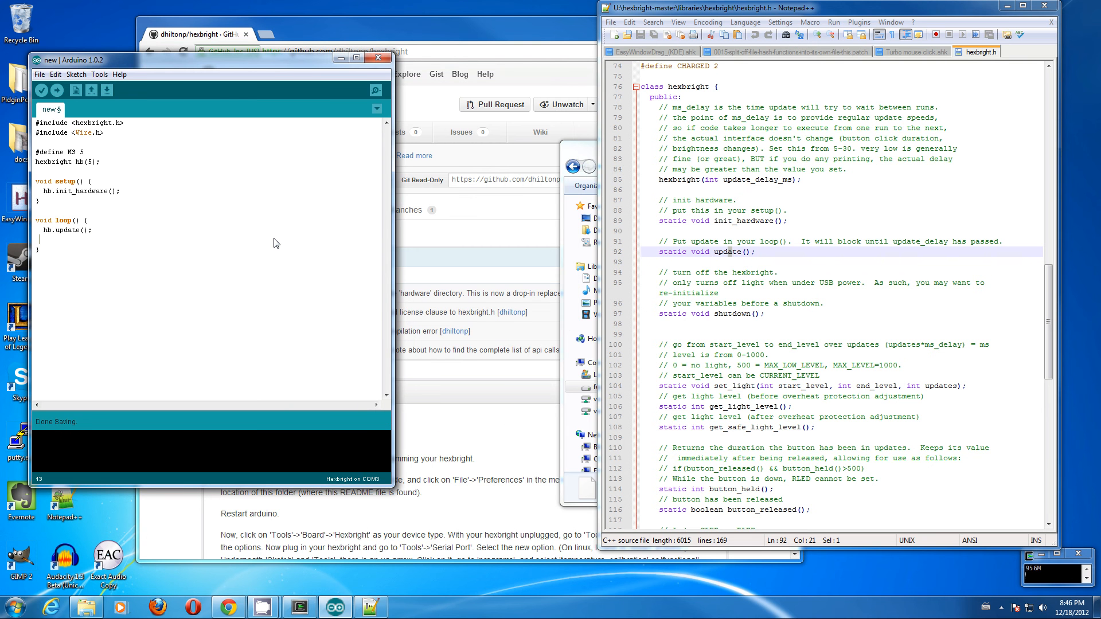
# Scroll hexbright.h down to the button_held() and button_released() declarations.
pyautogui.scroll(-3)
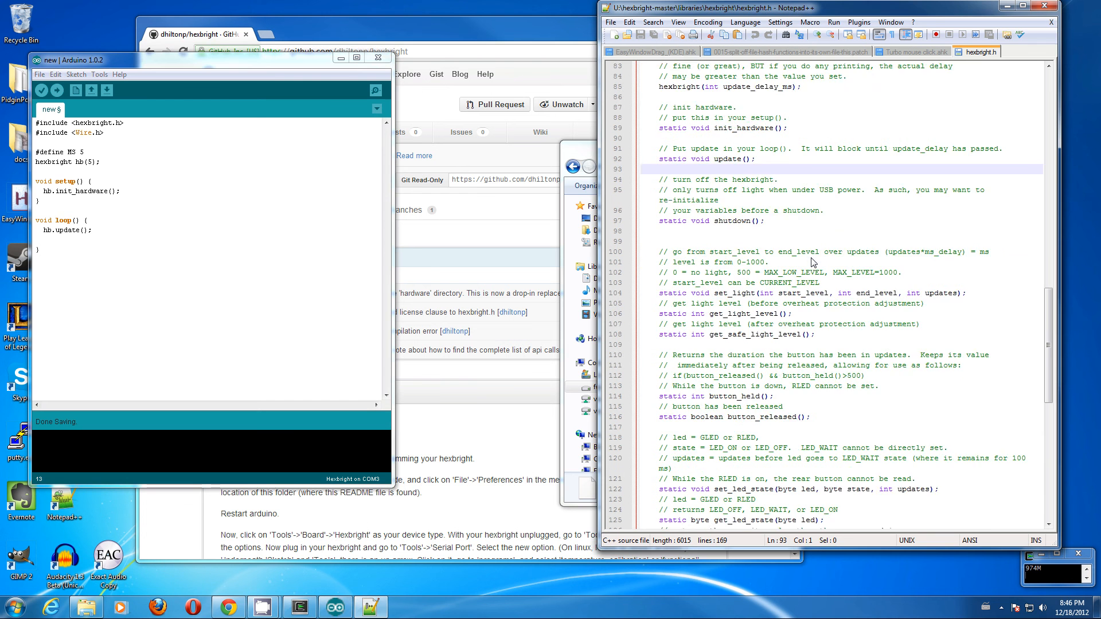
pyautogui.scroll(-3)
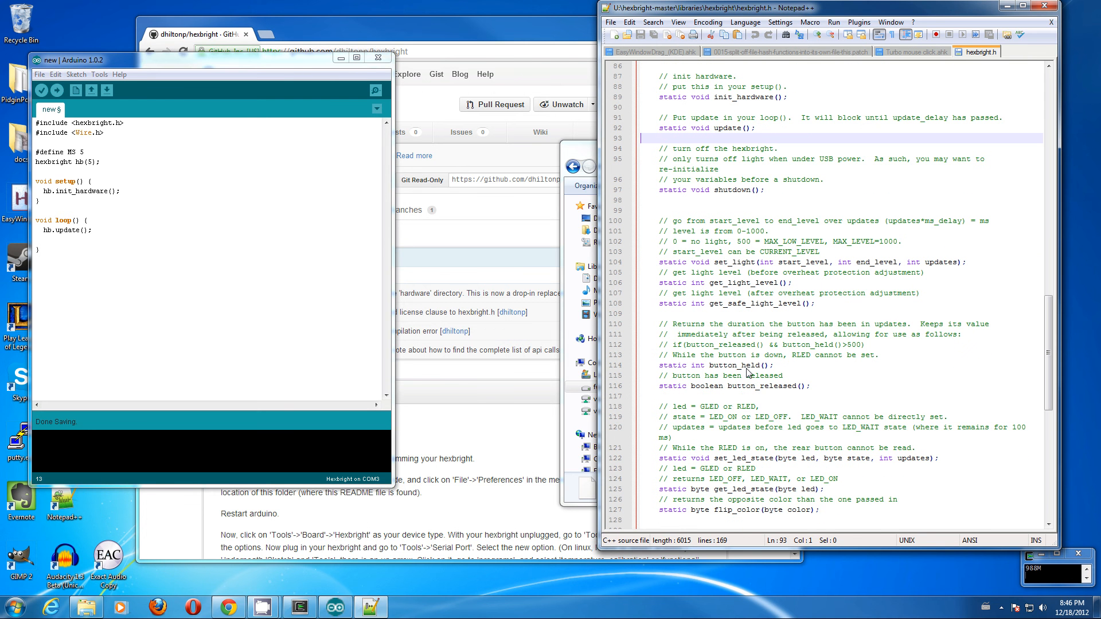
pyautogui.doubleClick(733, 262)
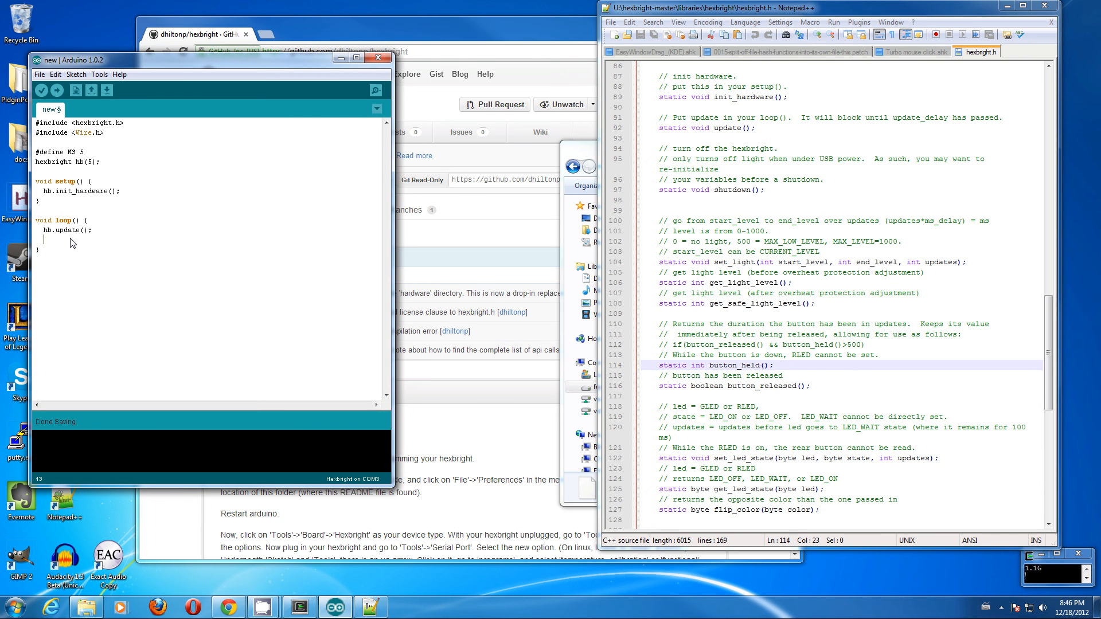
# Add if(hb.button_released() && hb.button_held()<300/MS) calling hb.set_light(CURRENT_LEVEL, MAX_LOW_LEVEL, 120/MS).
pyautogui.write('if(')
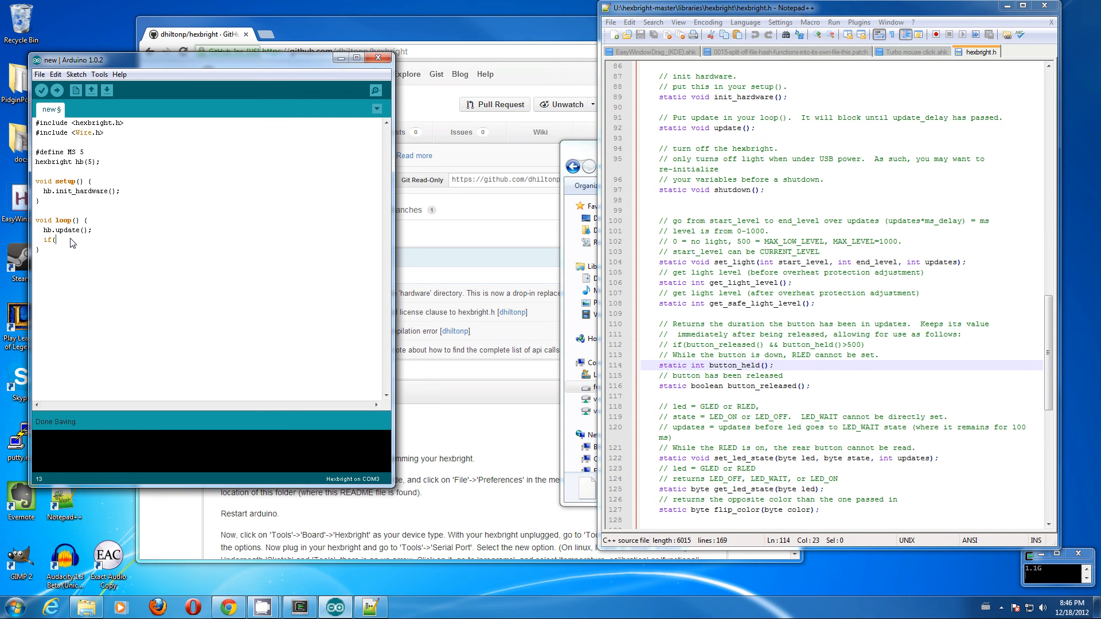
pyautogui.write('button')
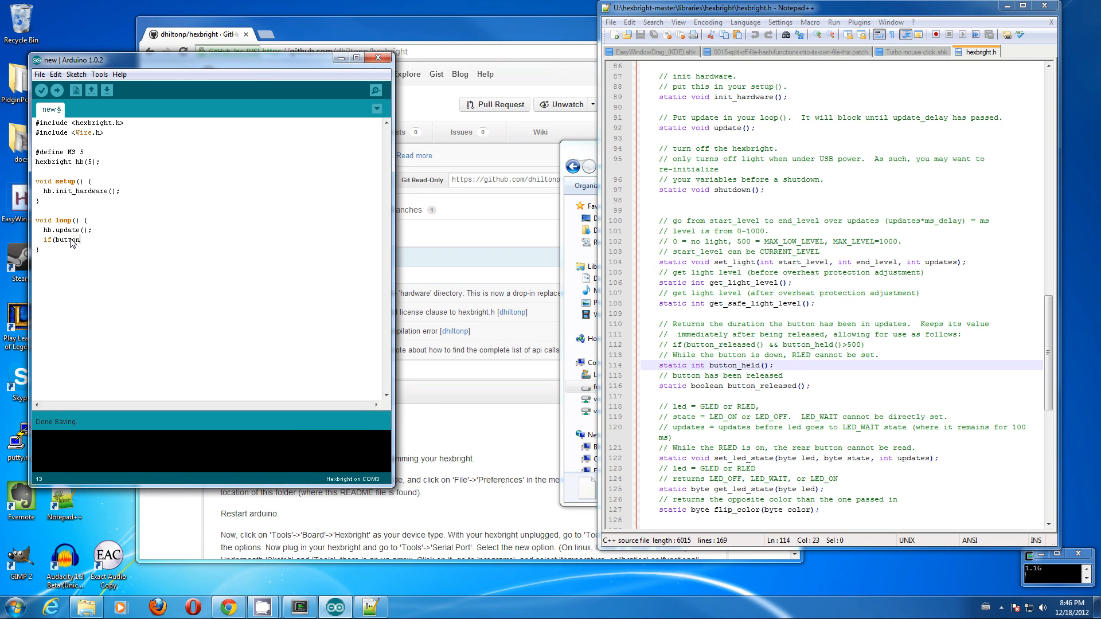
pyautogui.write('_relea')
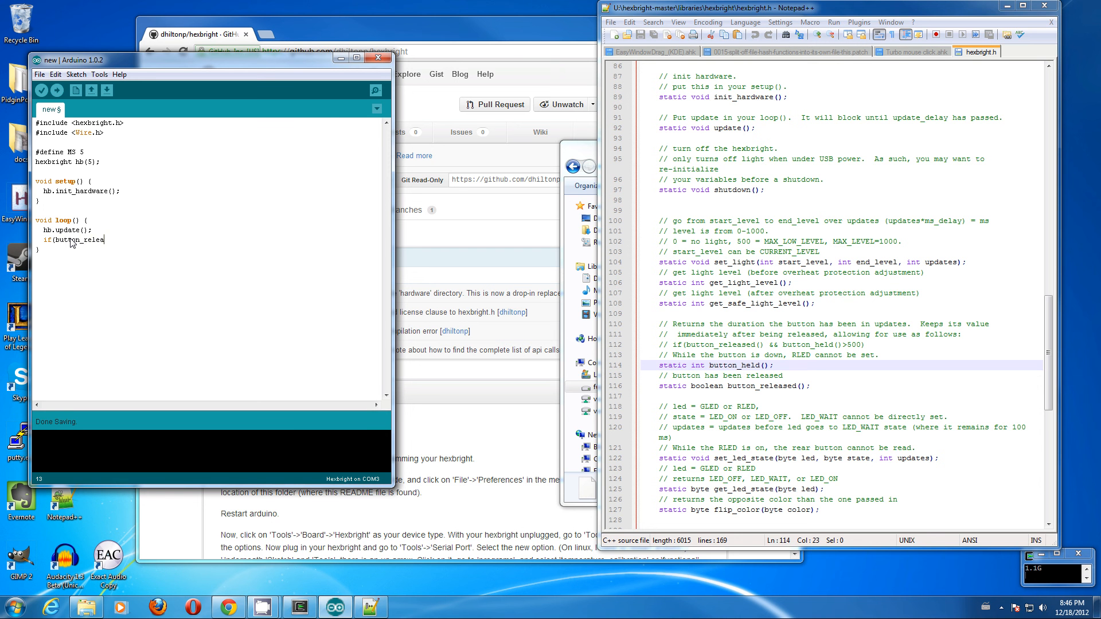
pyautogui.write('sed()')
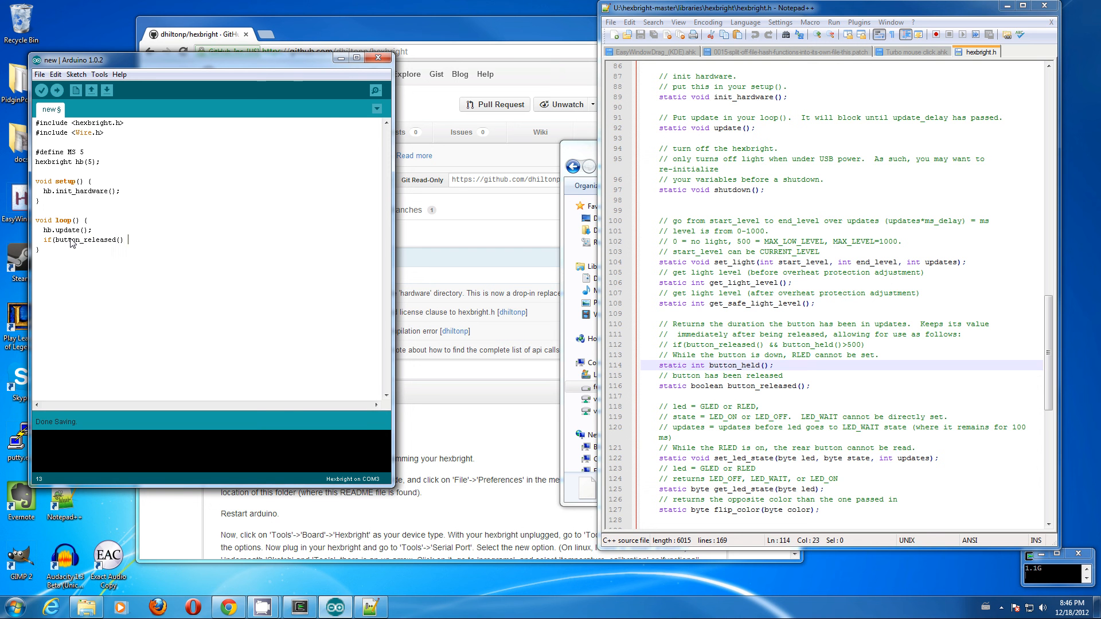
pyautogui.write('&& hb.b')
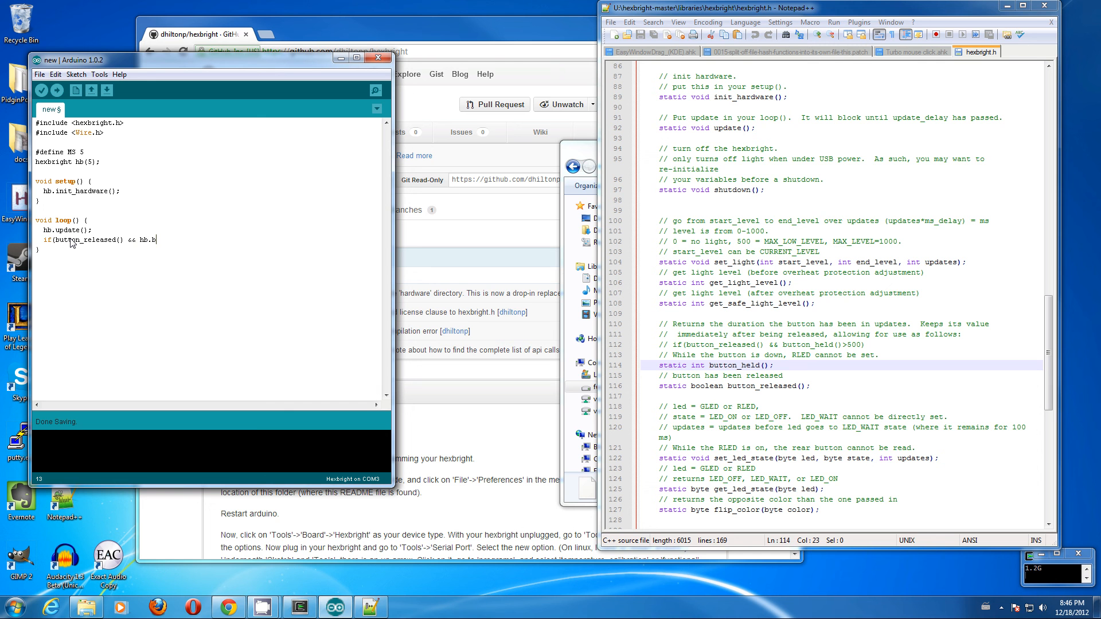
pyautogui.write('utton_held()')
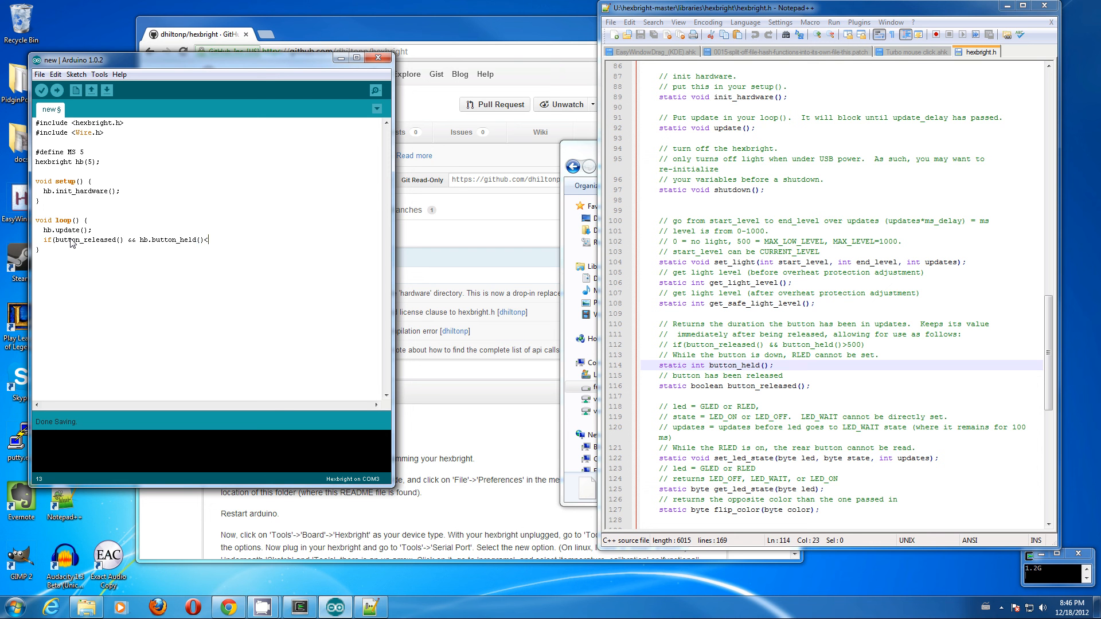
pyautogui.write('<300/MS) {')
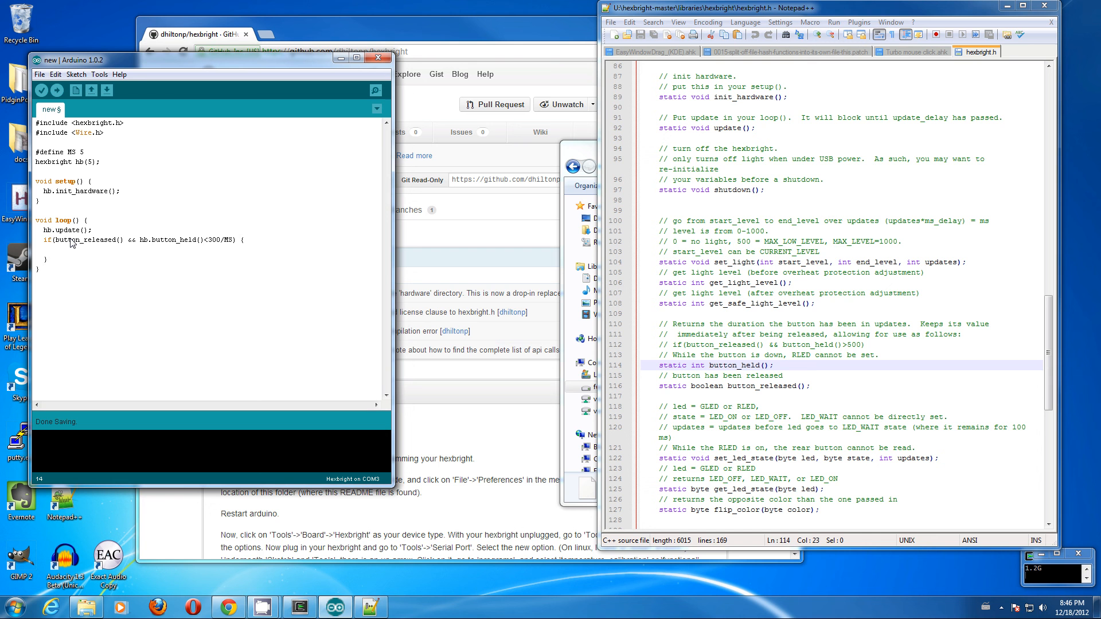
pyautogui.write('hb.set_light(CURRENT_LEVEL,  }')
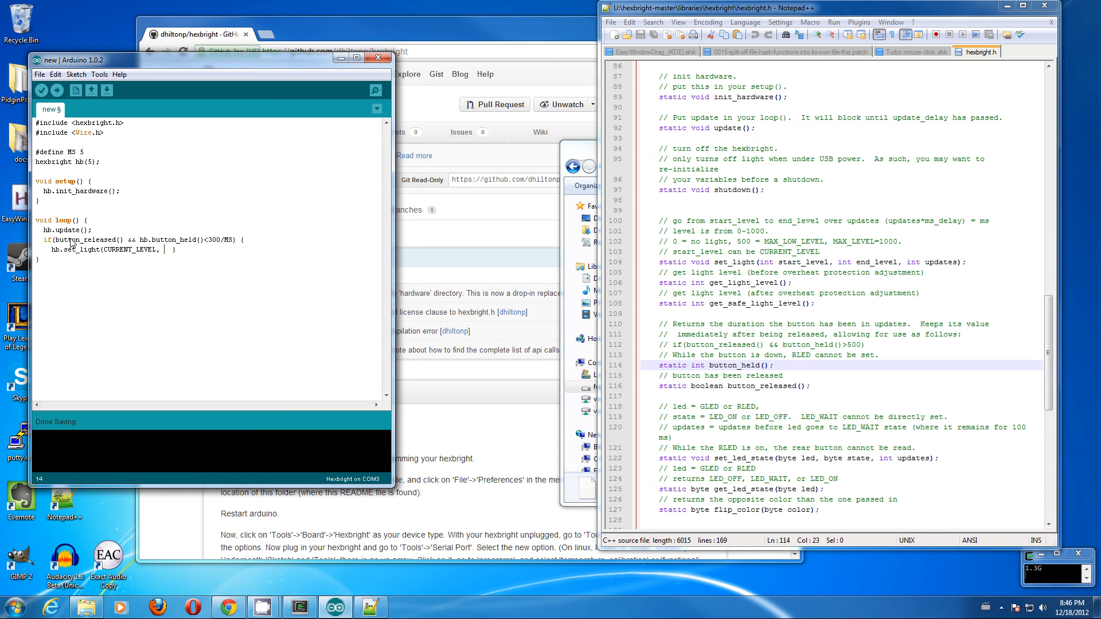
pyautogui.write('M')
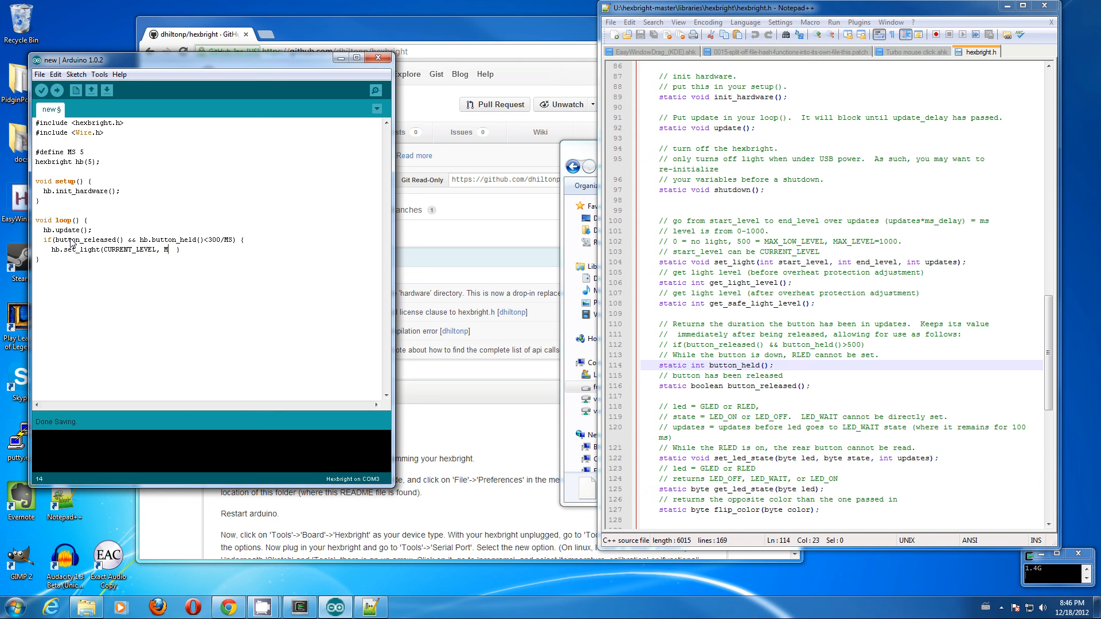
pyautogui.write('AX_LOW_LEVEL,')
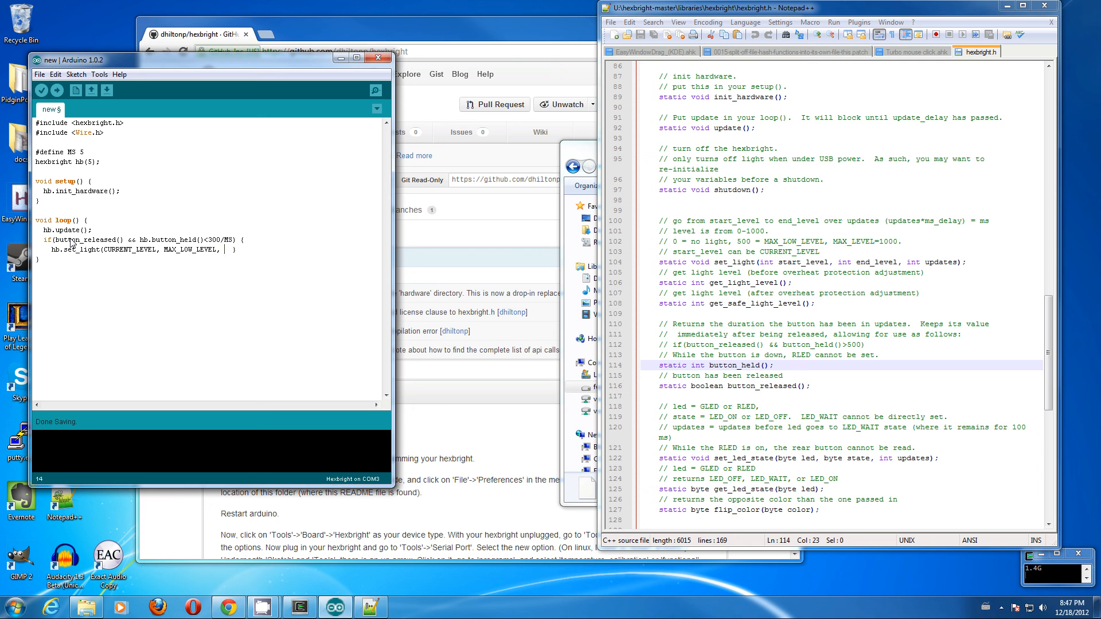
pyautogui.write('120/MS);')
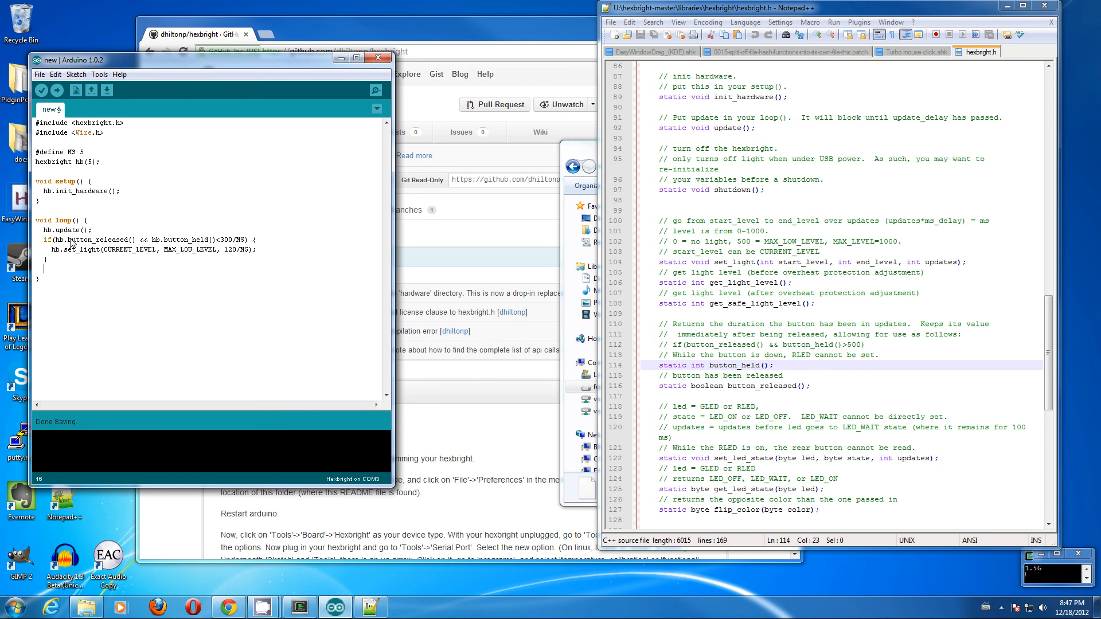
# Add if(hb.button_held()>300/MS) { hb.shutdown(); } to loop().
pyautogui.write('if (')
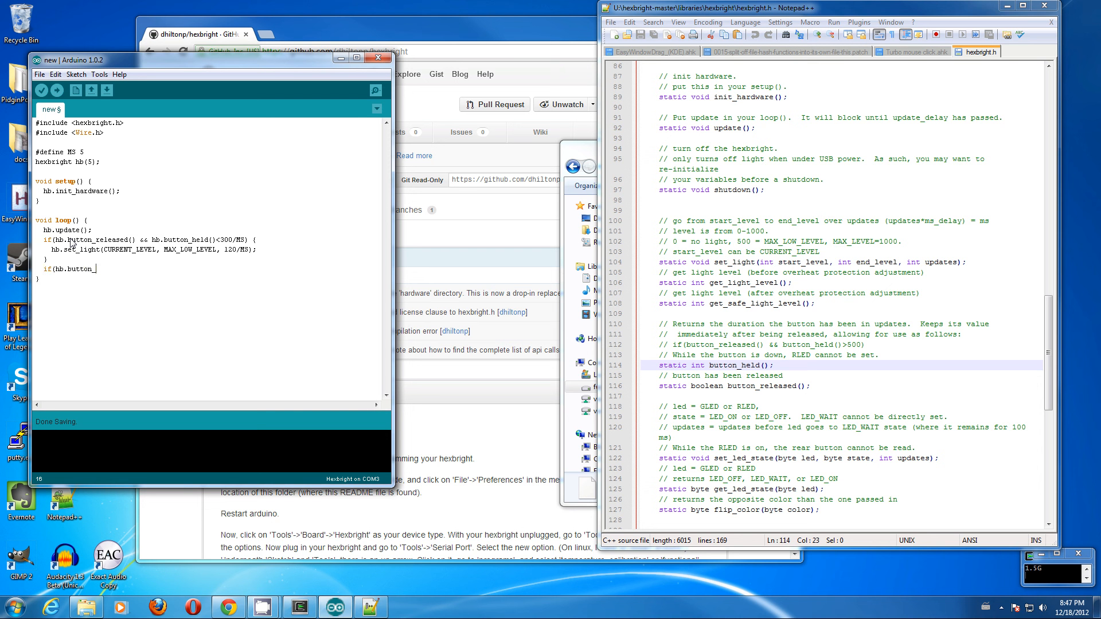
pyautogui.write('_held()>300')
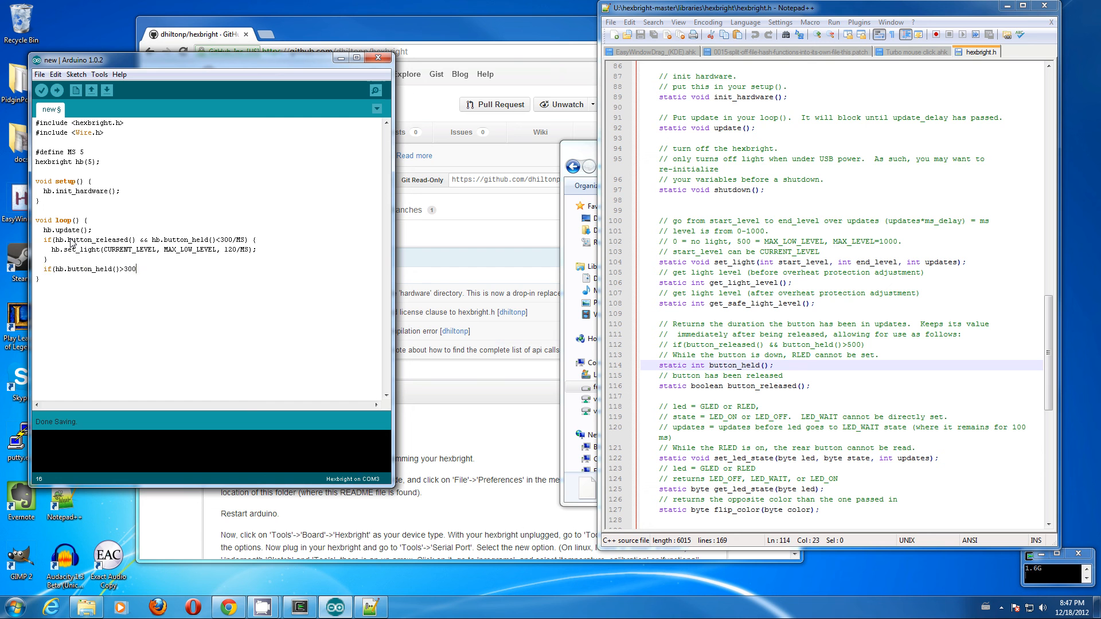
pyautogui.write('/MS) {')
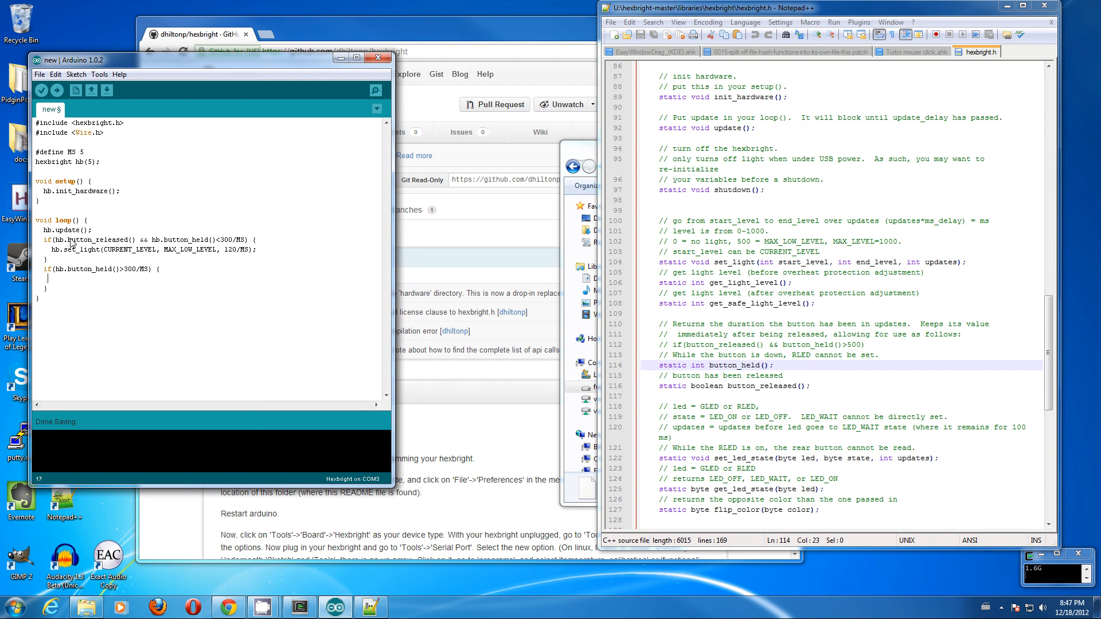
pyautogui.write('hb.shut')
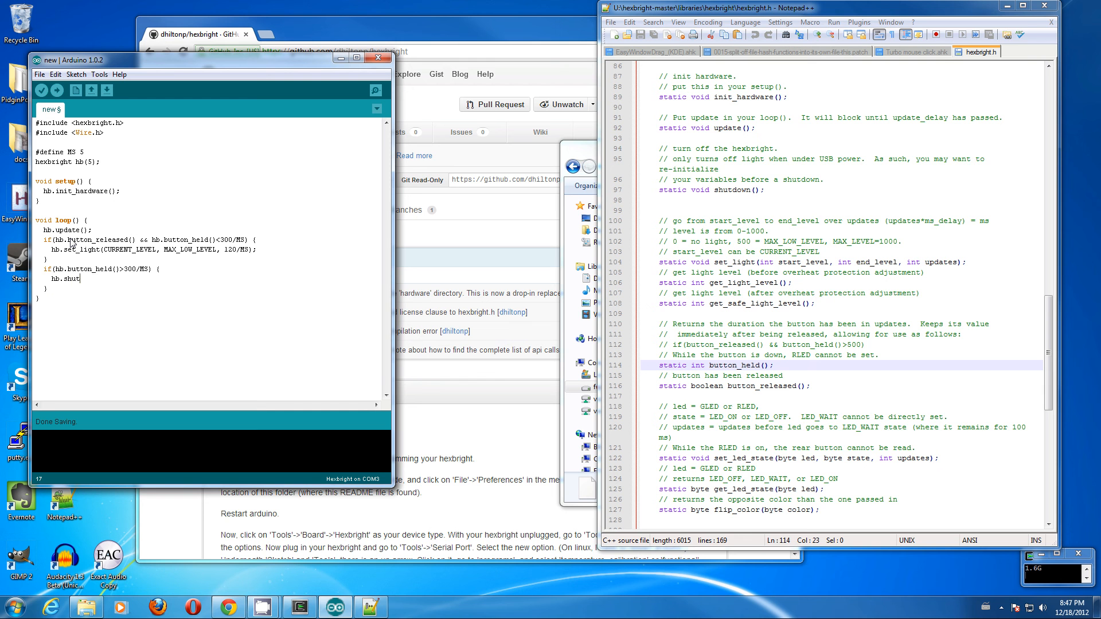
pyautogui.write('down();')
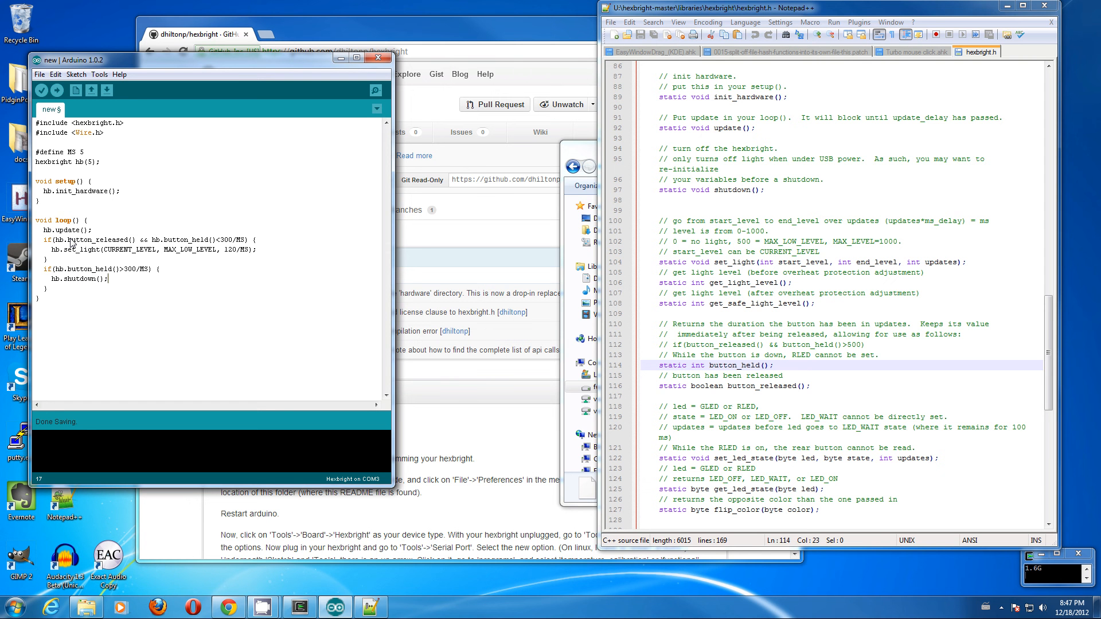
# Upload, then verify the sketch so it compiles successfully.
pyautogui.click(41, 90)
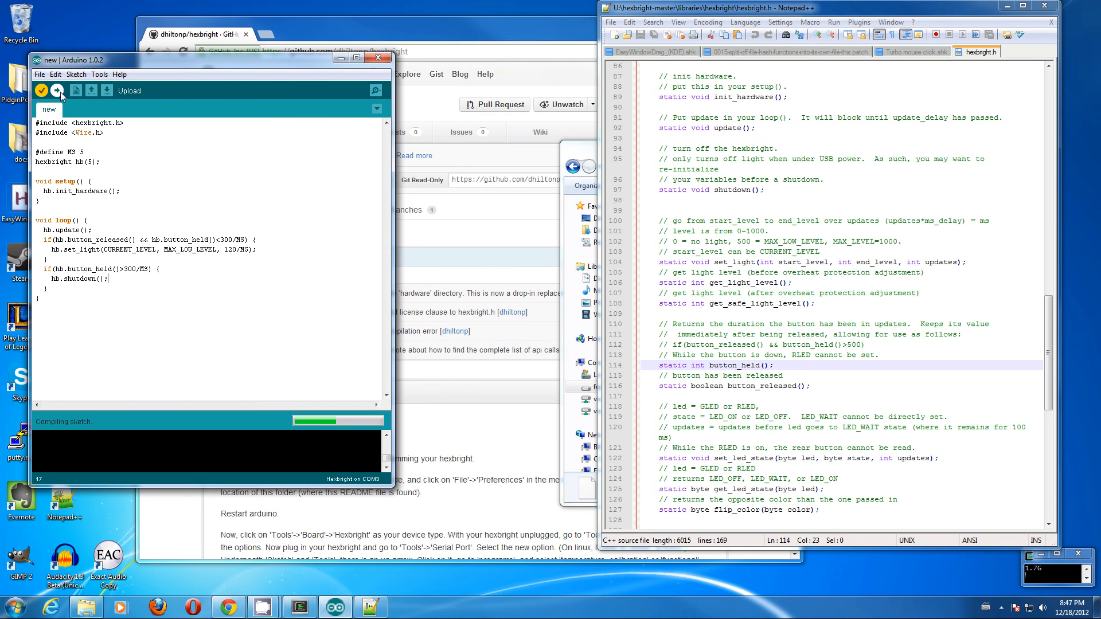
pyautogui.click(57, 90)
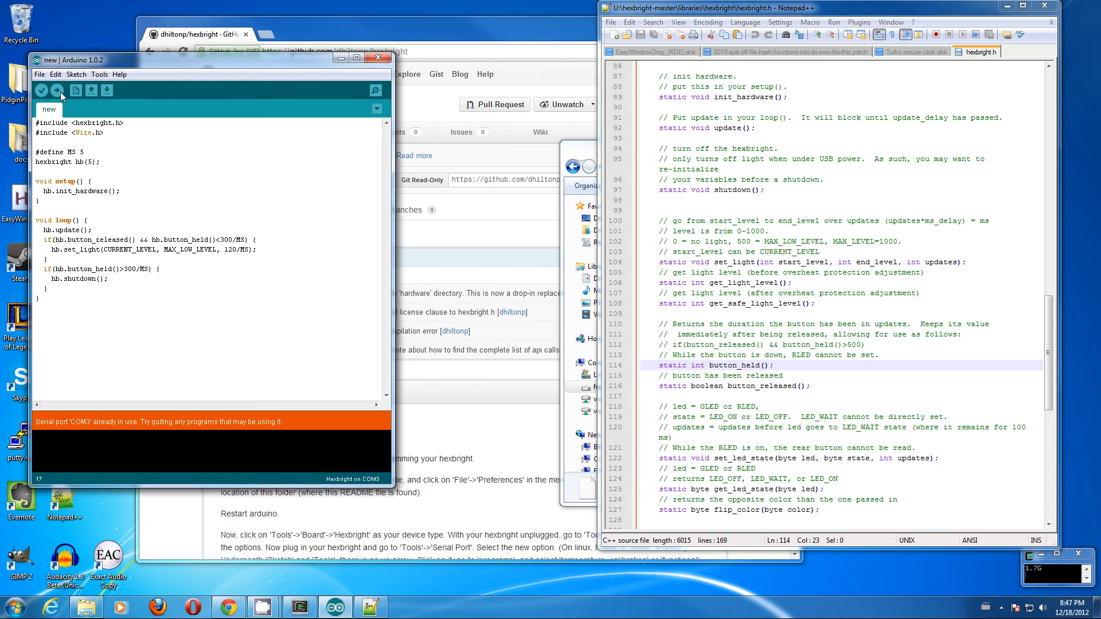
pyautogui.click(41, 91)
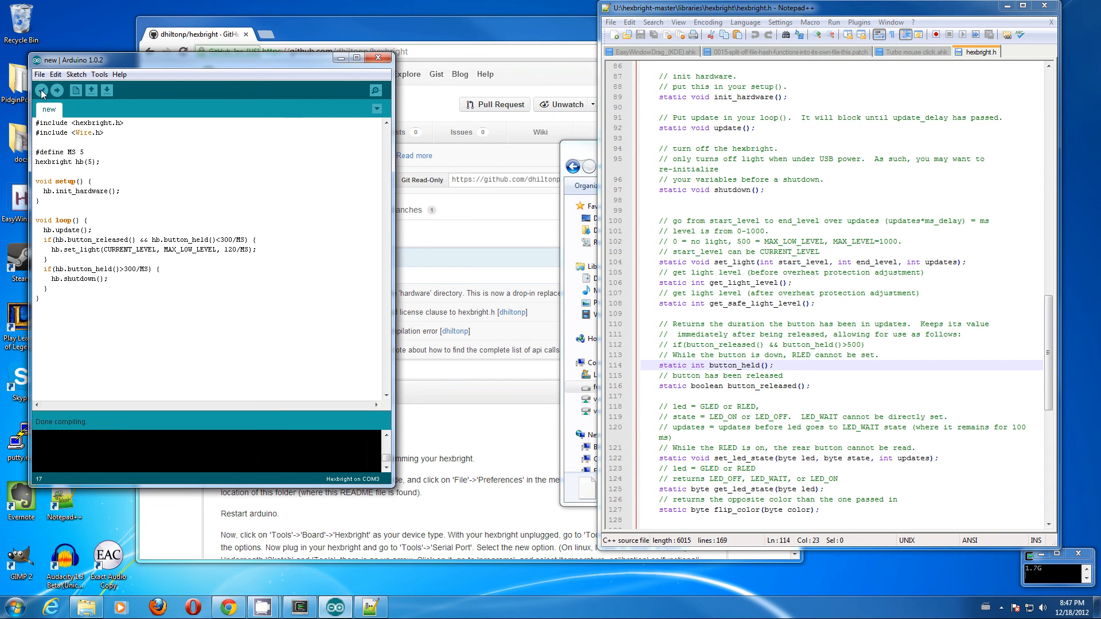